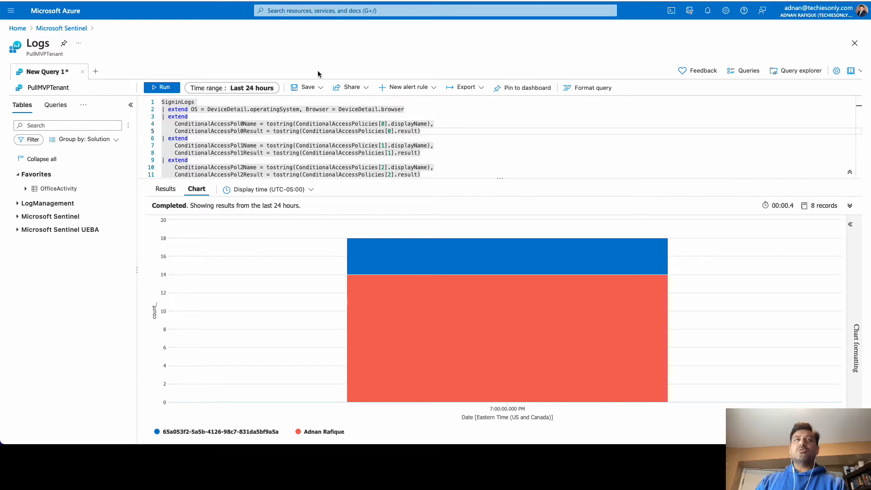
mouse_move(118, 36)
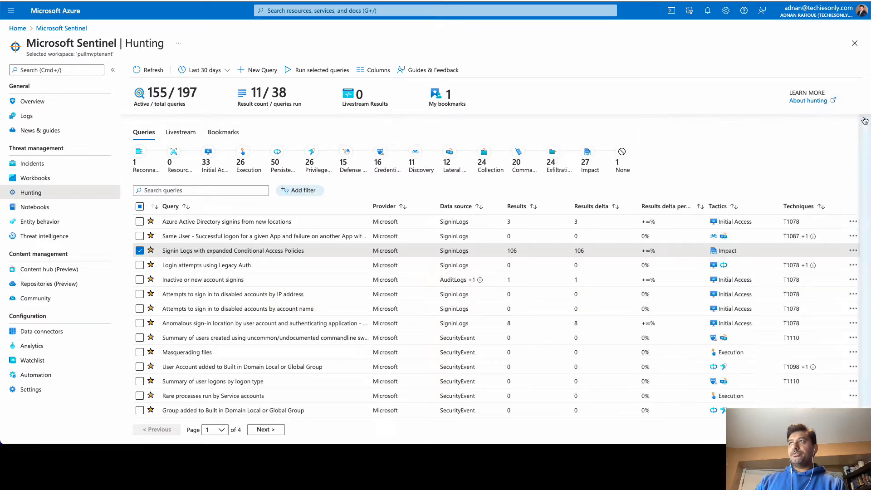
mouse_move(281, 261)
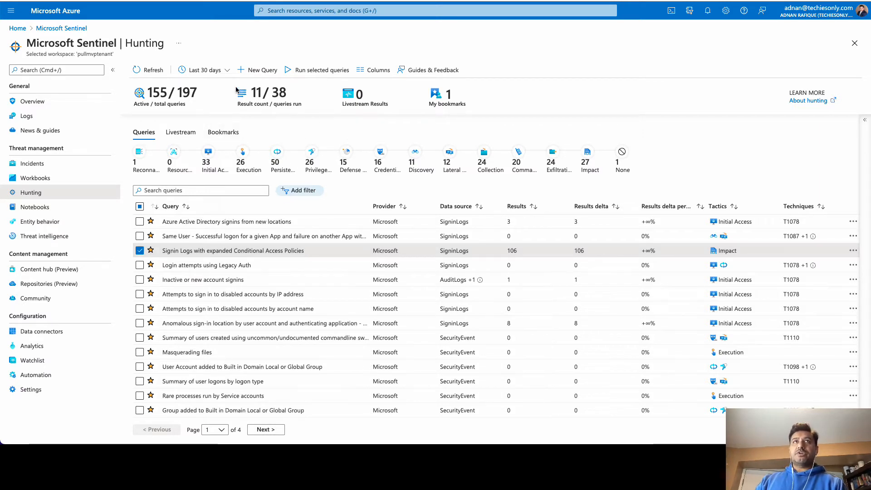
Step: Show the Hunting time-range choices alongside the current Last 30 days setting
left_click(203, 70)
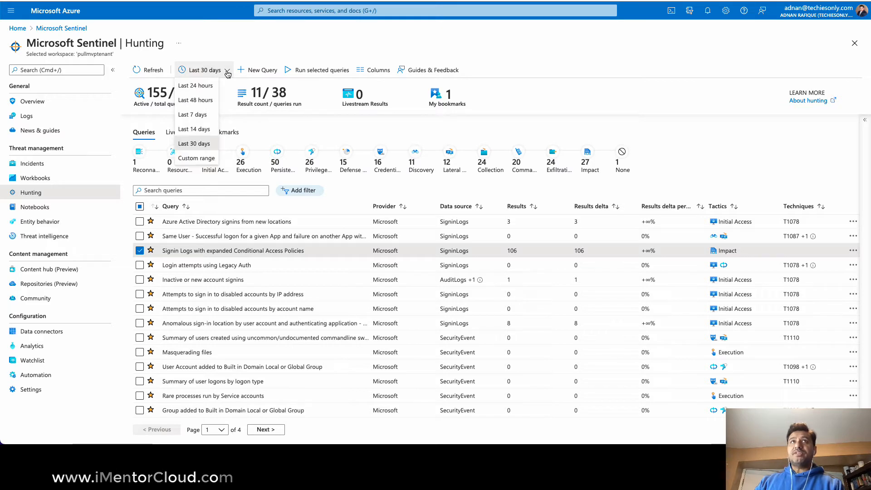
left_click(194, 143)
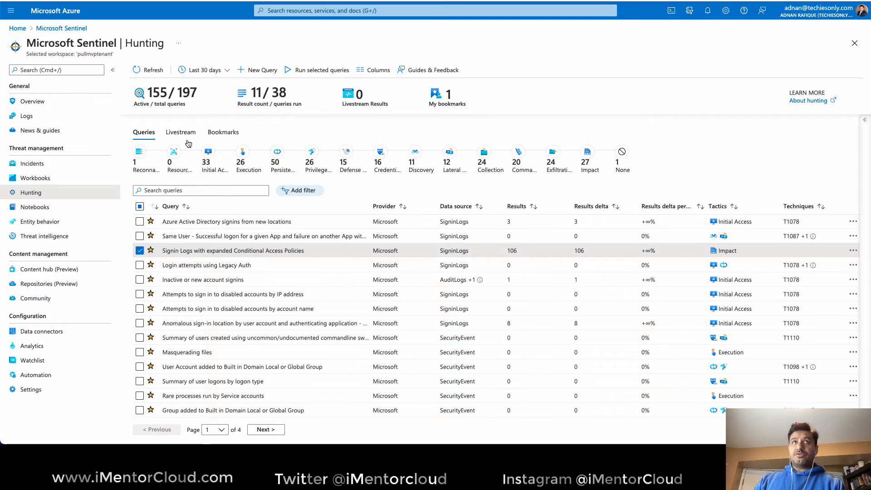
left_click(224, 132)
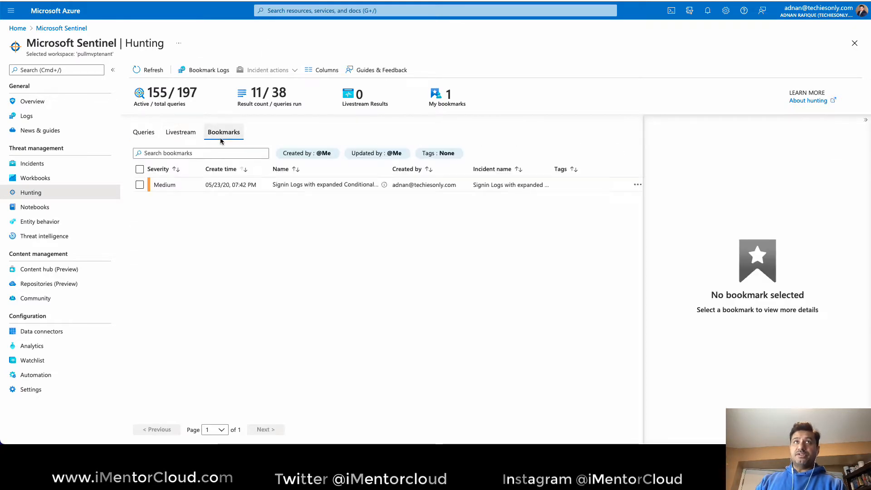
left_click(180, 131)
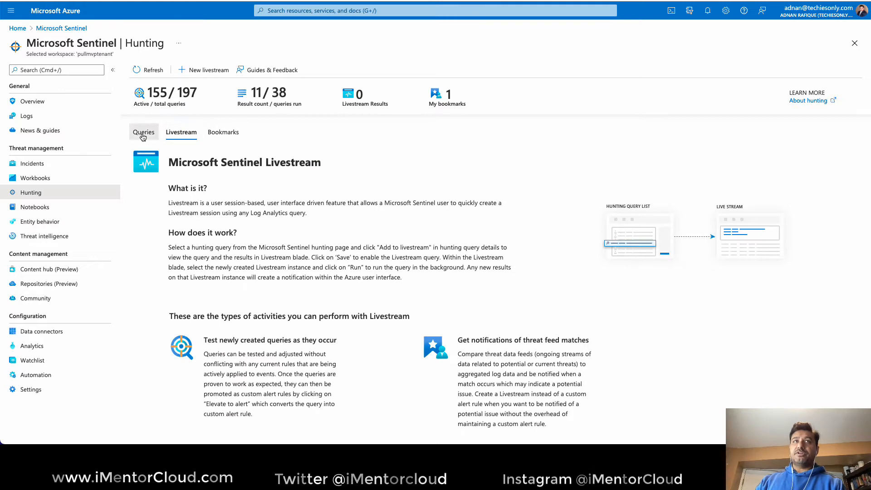
left_click(143, 132)
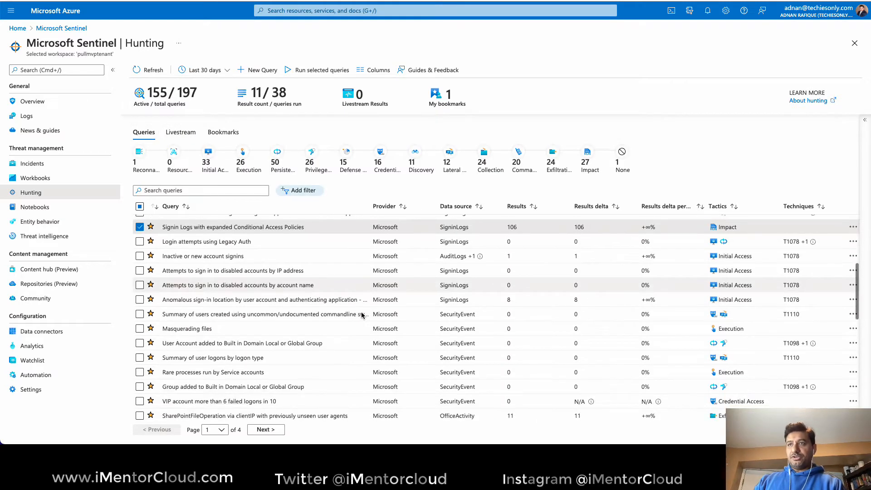
Step: Review the SharePointFileOperation via clientIP query's details pane, then go to the Sentinel pricing settings
scroll("down", 3)
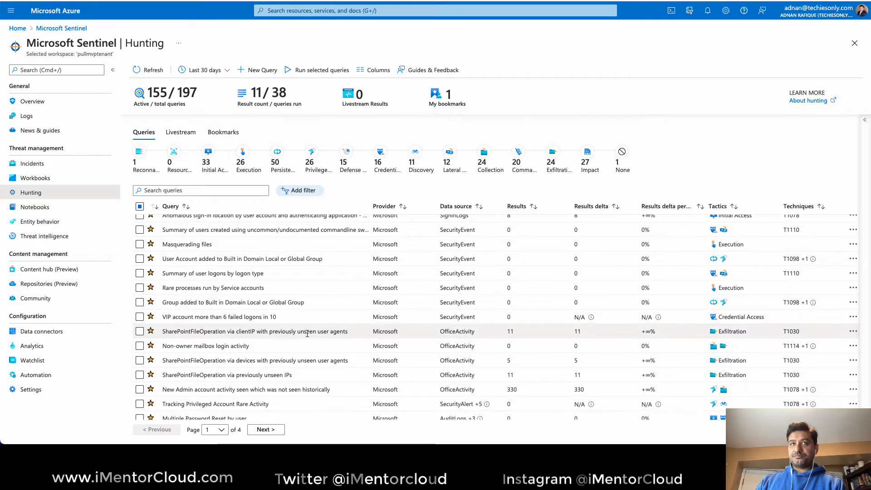
mouse_move(308, 338)
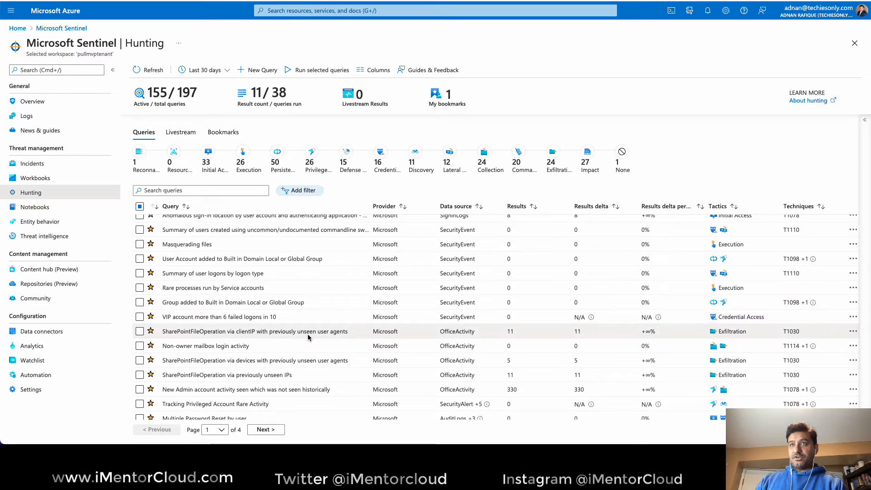
mouse_move(164, 334)
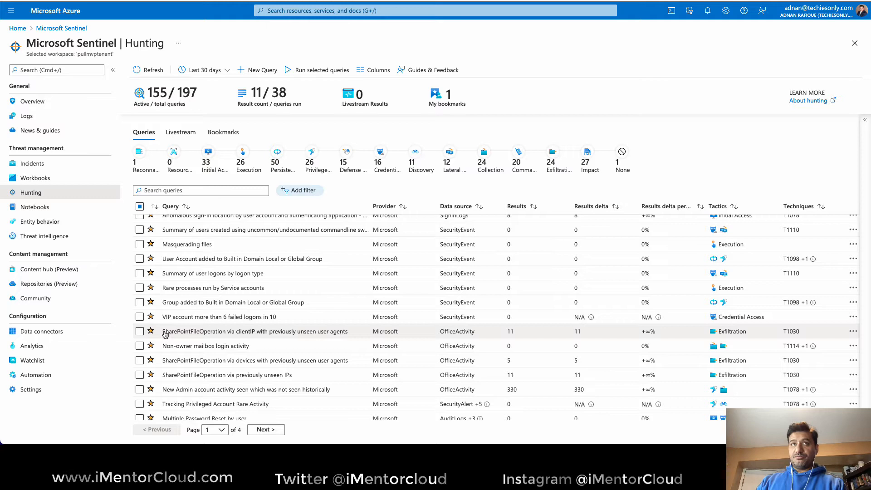
left_click(140, 331)
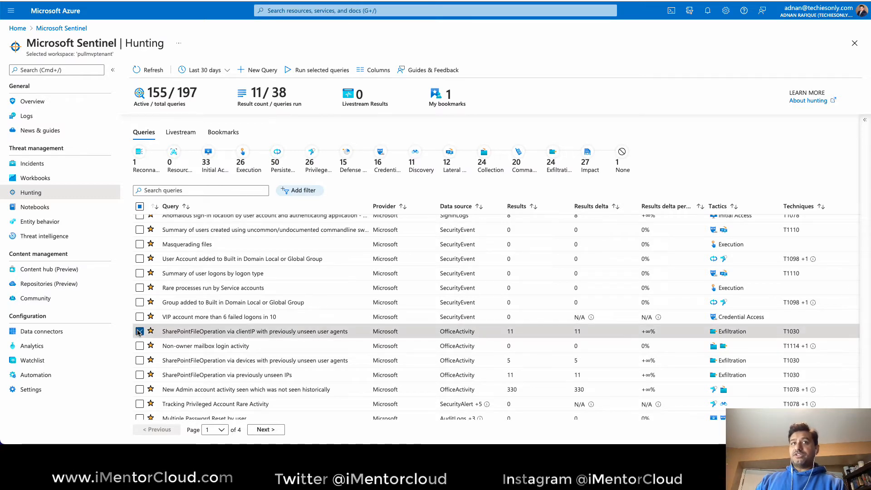
left_click(140, 331)
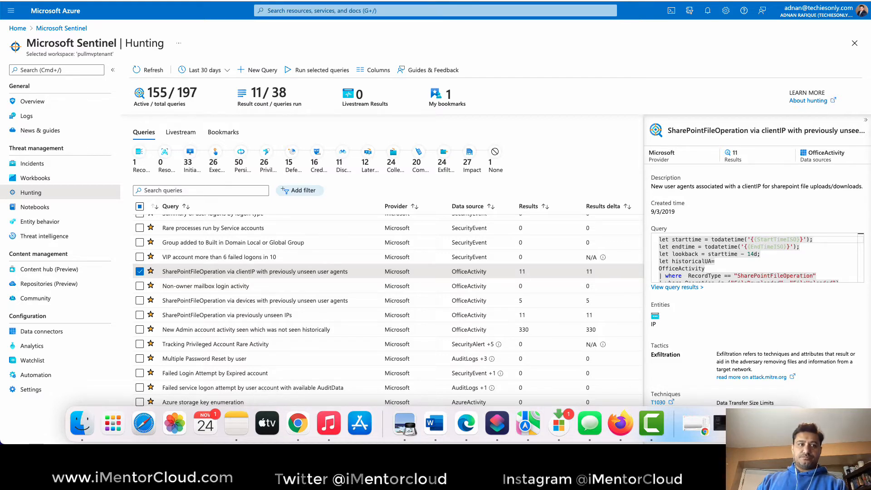
left_click(31, 389)
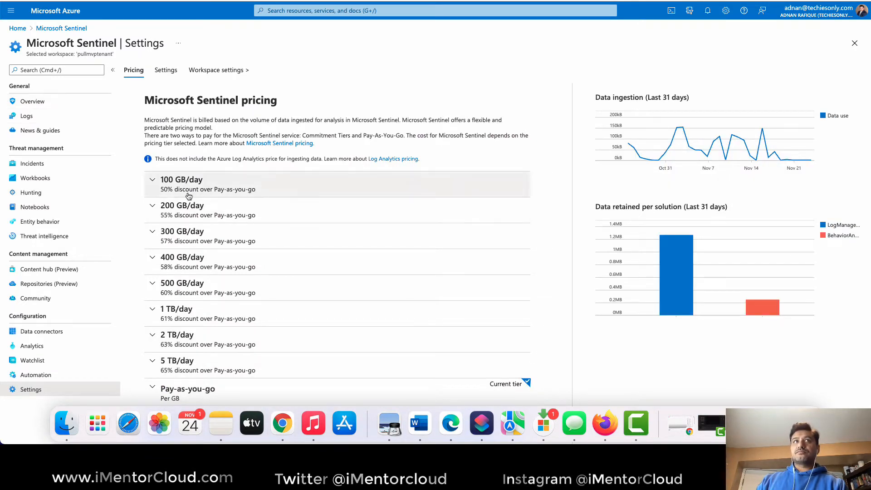
Step: Return to the Hunting query list and let the 38 queries' result counts reload
left_click(30, 193)
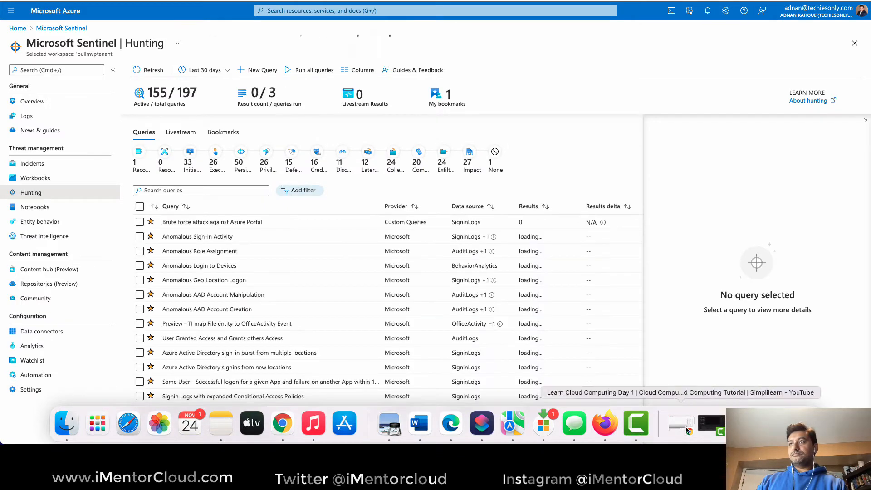
left_click(314, 70)
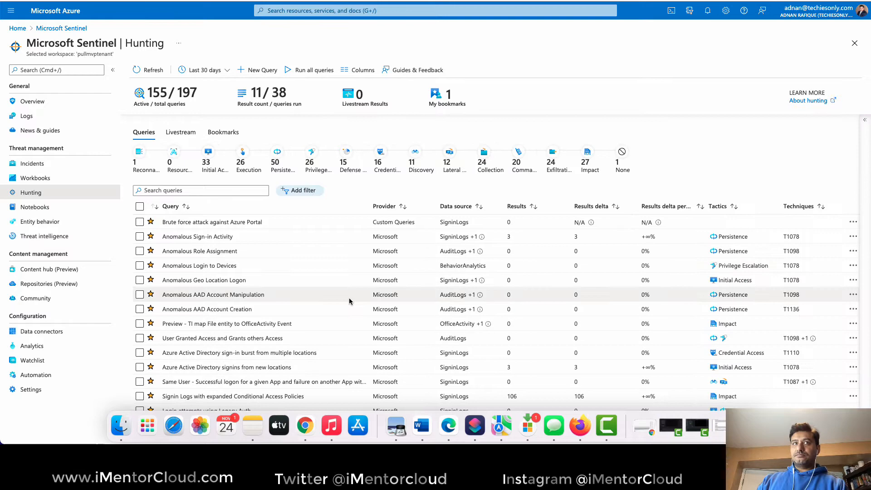
scroll("down", 3)
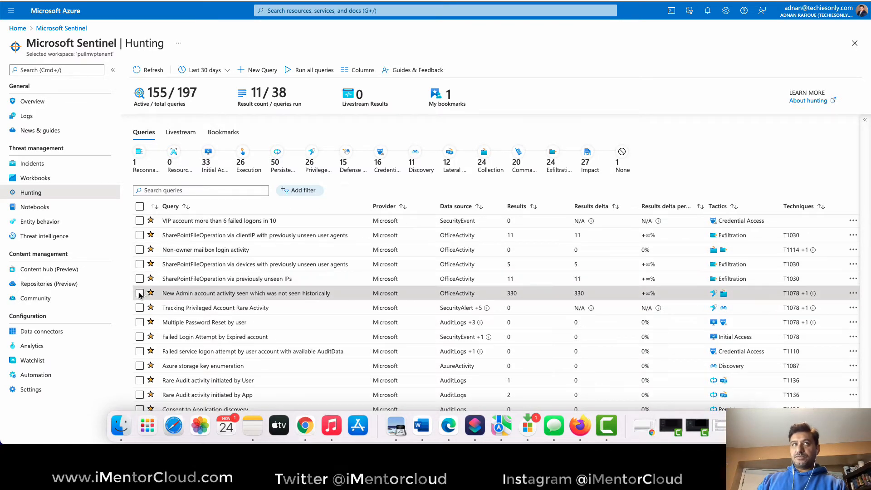
Step: Select the New Admin account activity query and view its results in Logs
left_click(140, 293)
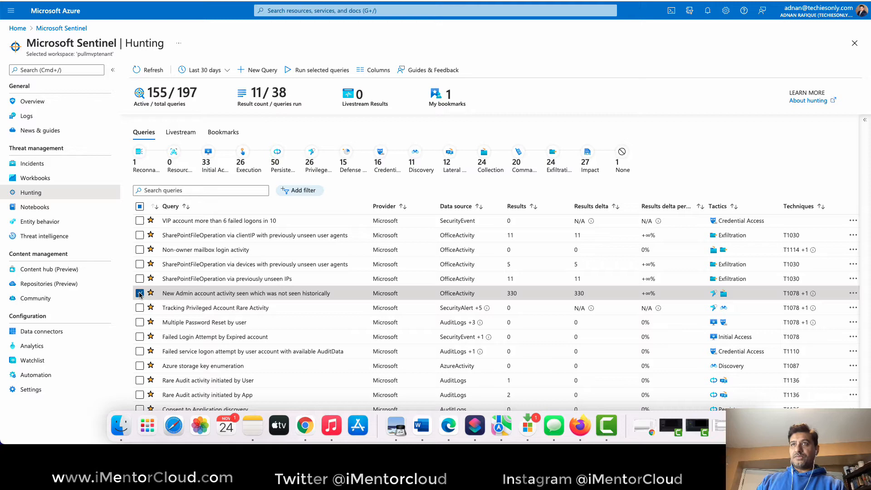
left_click(140, 293)
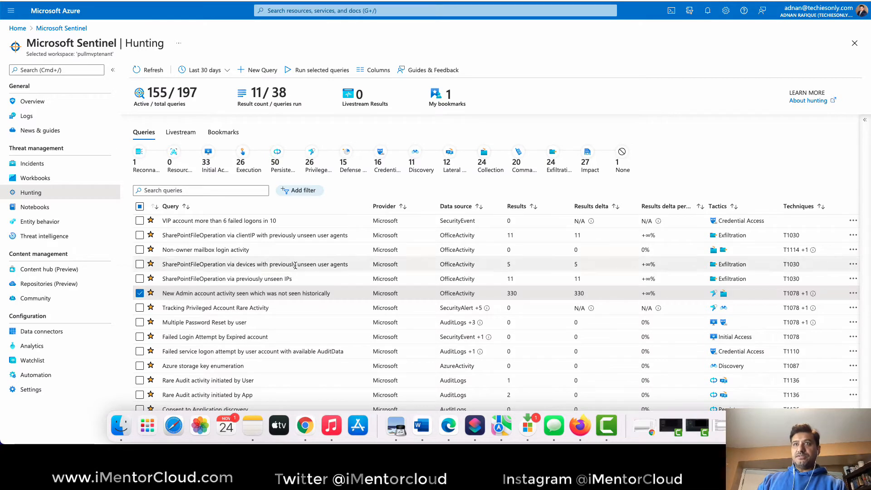
left_click(246, 293)
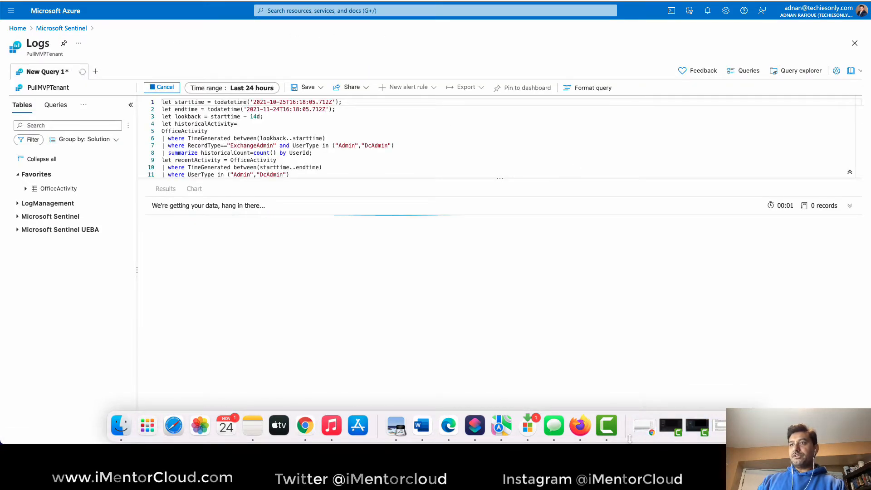
Step: Let the New Admin account activity query finish, returning 330 ExchangeAdmin records
left_click(587, 87)
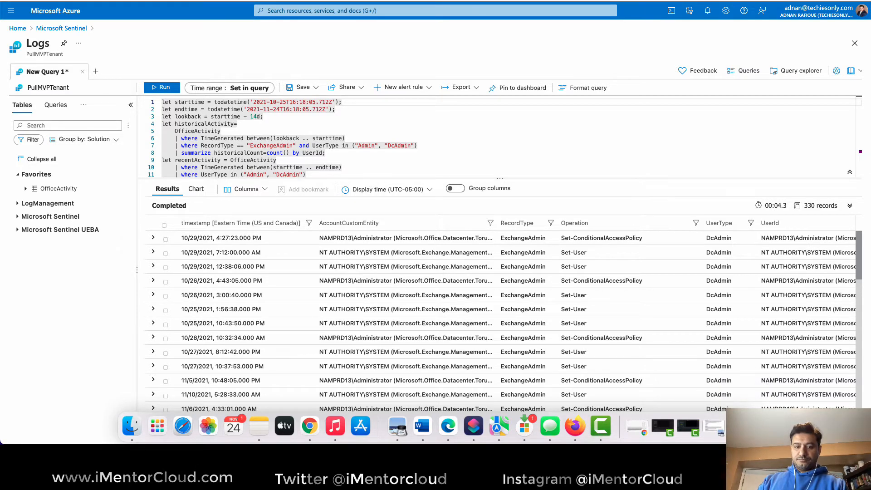
mouse_move(157, 426)
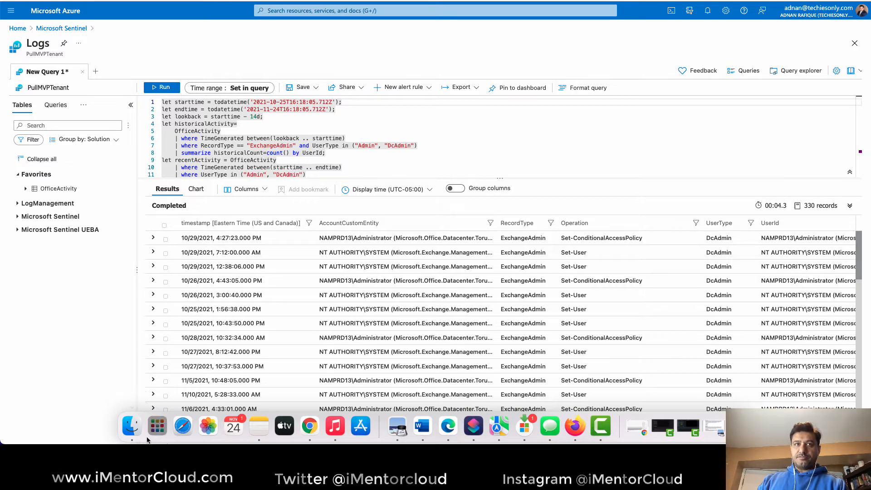
right_click(131, 426)
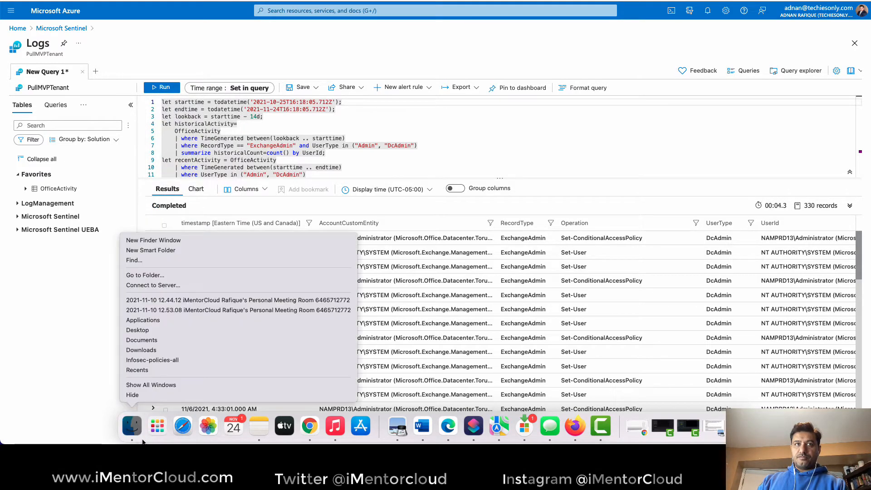
mouse_move(431, 64)
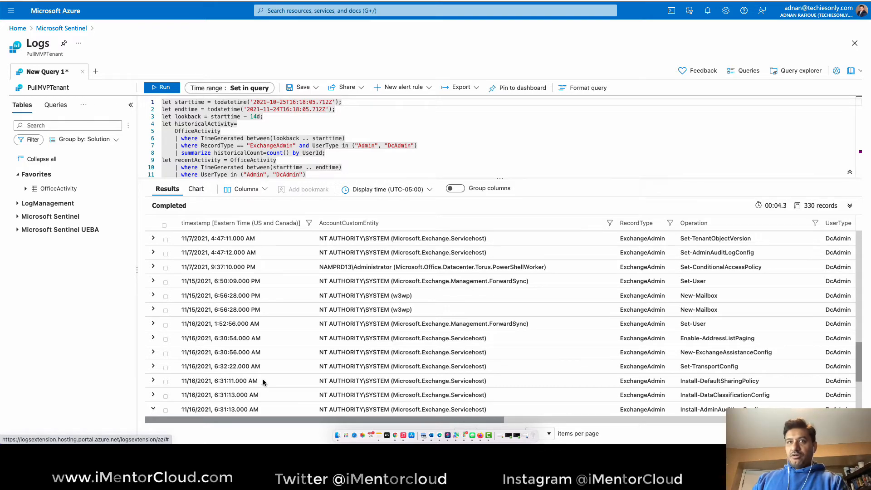
Step: Expand the Install-AdminAuditLogConfig and 11/6/2021 4:33:01 AM Set-ConditionalAccessPolicy records to read their fields
left_click(152, 265)
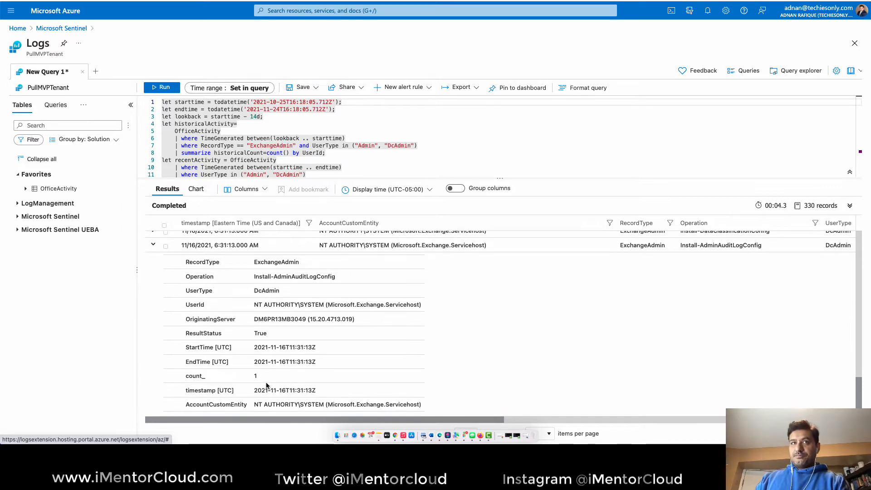
scroll("up", 3)
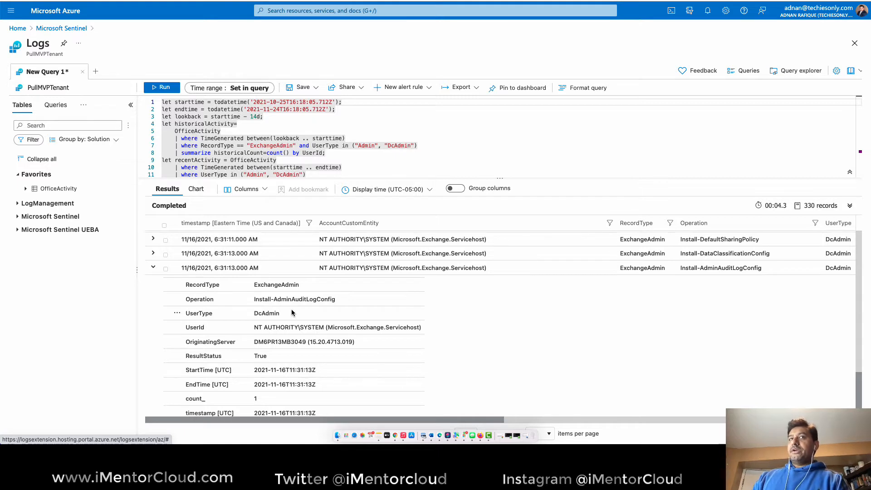
mouse_move(258, 309)
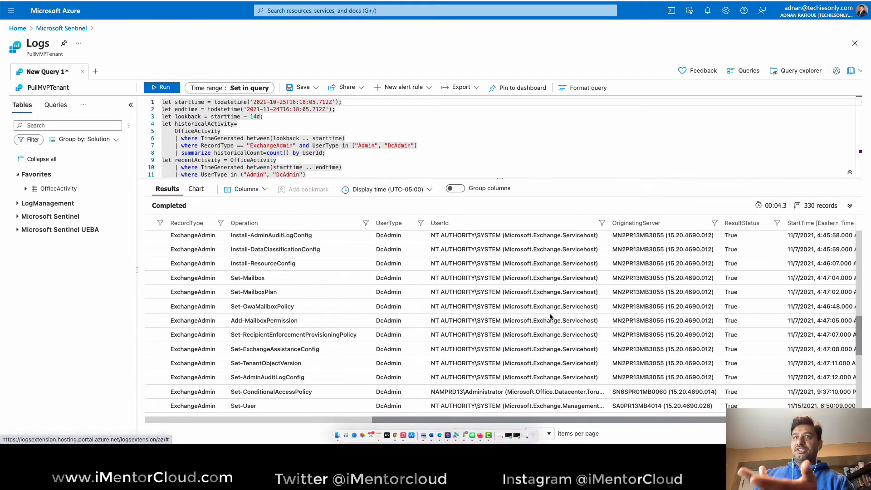
scroll("down", 3)
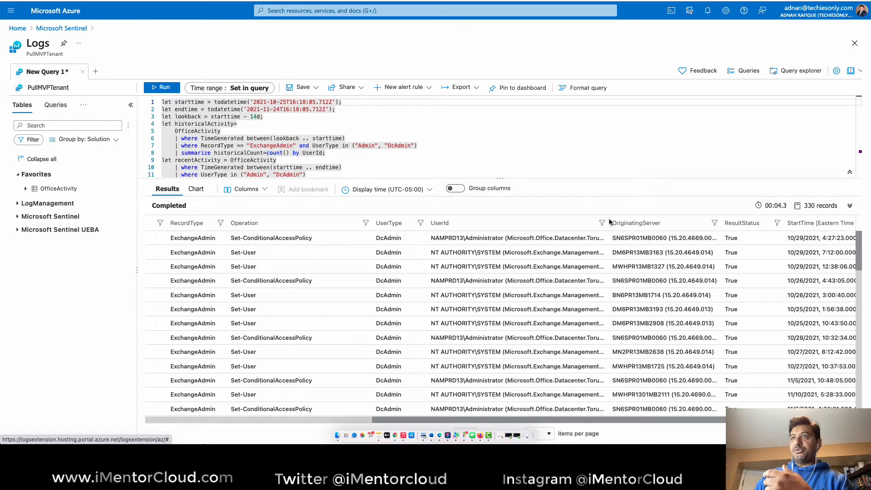
mouse_move(605, 266)
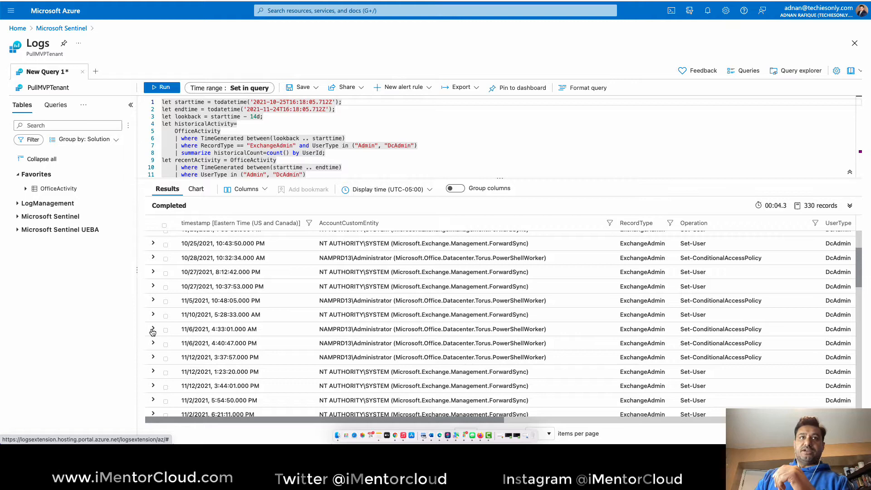
left_click(153, 328)
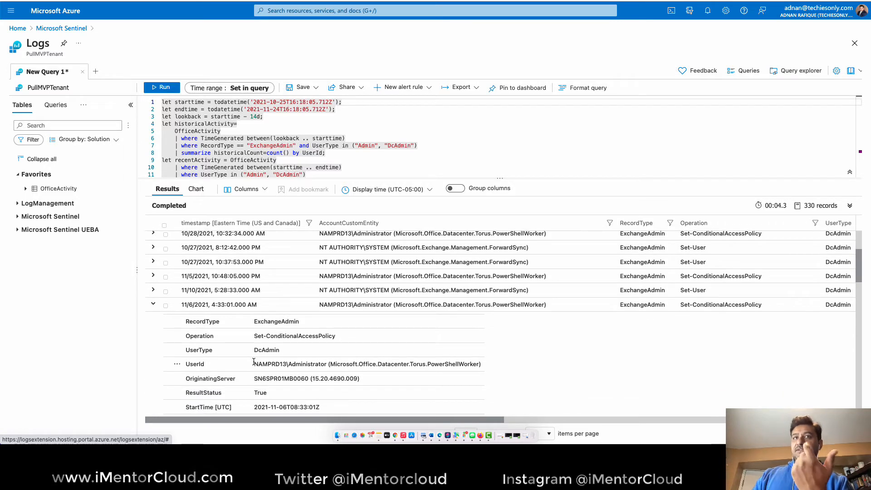
left_click(152, 305)
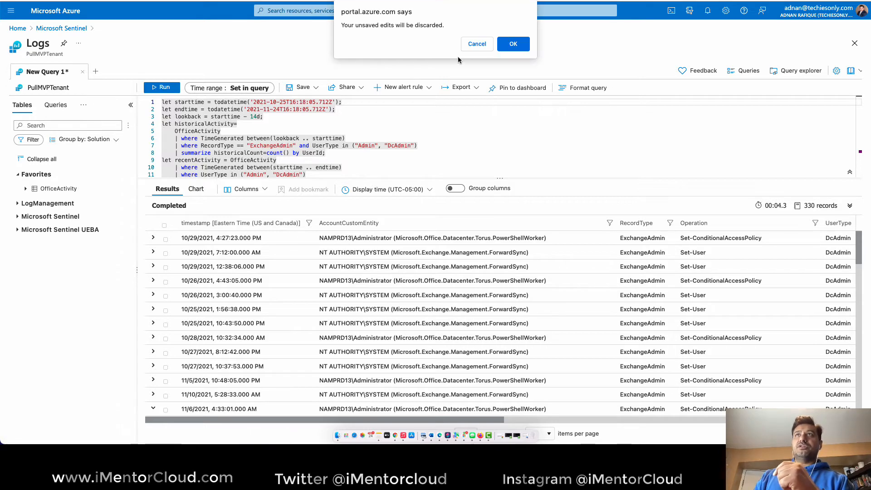
Step: Discard the unsaved query edits and scroll the Hunting list to review Results and Results delta
left_click(512, 43)
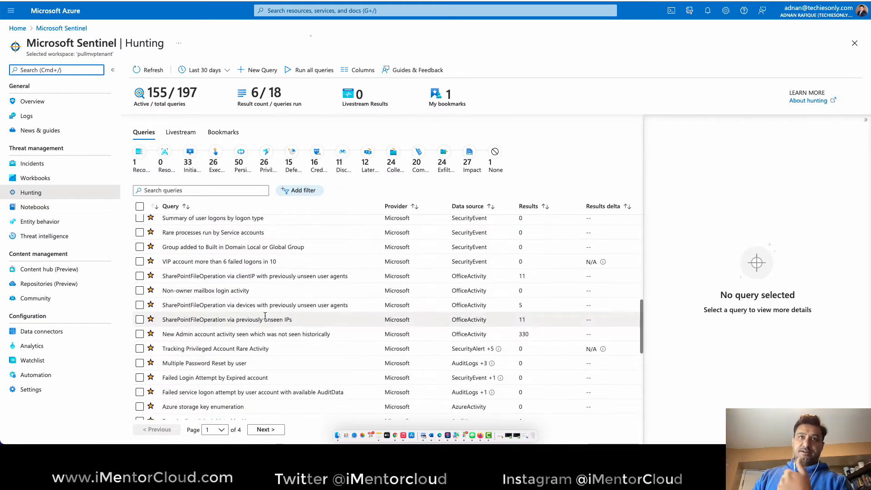
scroll("down", 3)
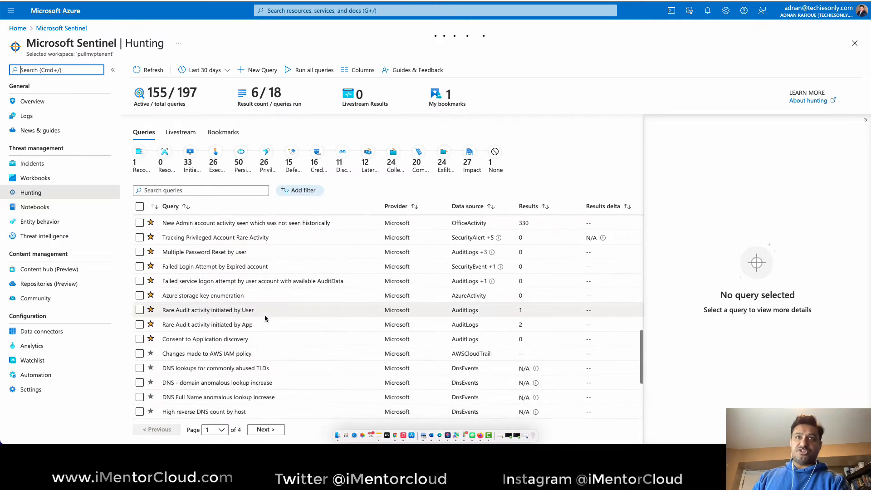
scroll("down", 3)
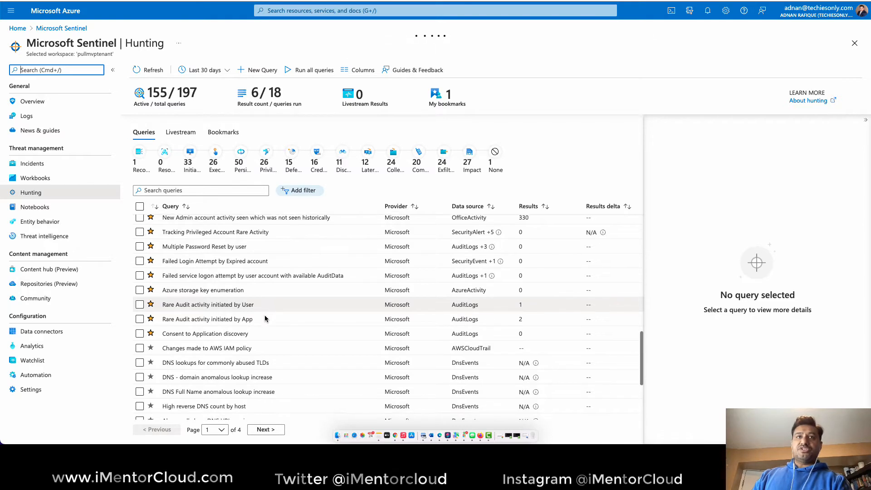
left_click(313, 70)
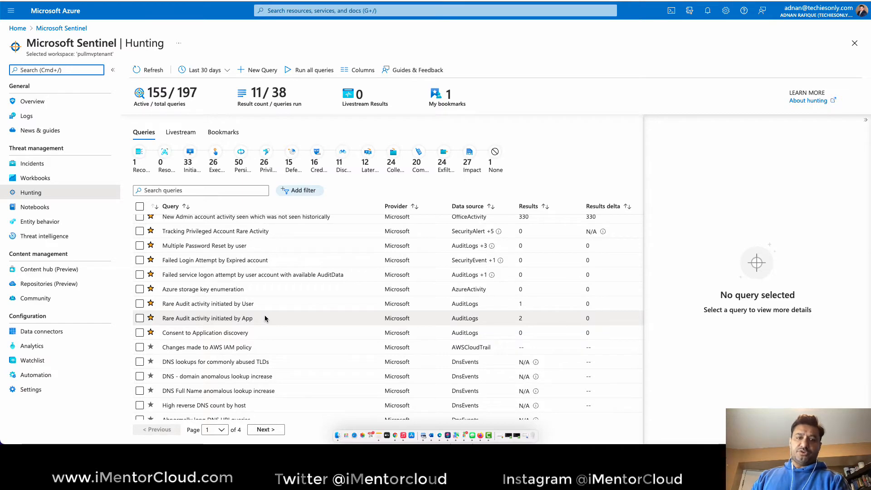
scroll("down", 3)
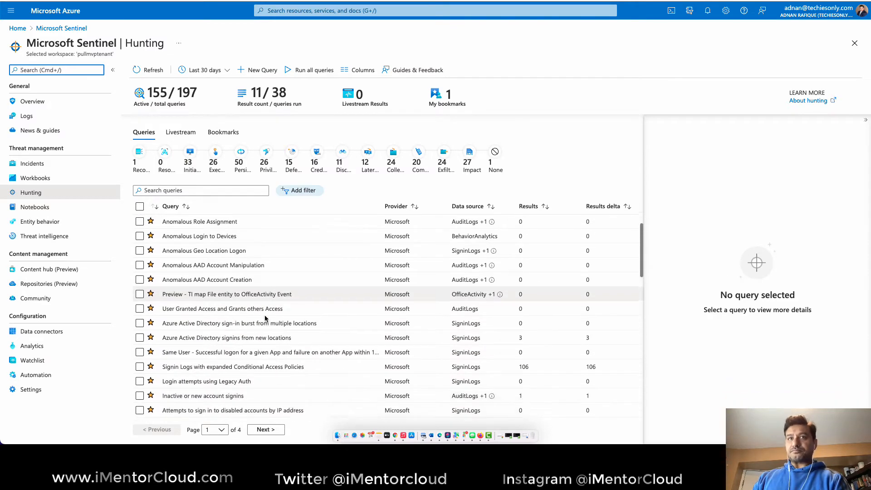
scroll("down", 3)
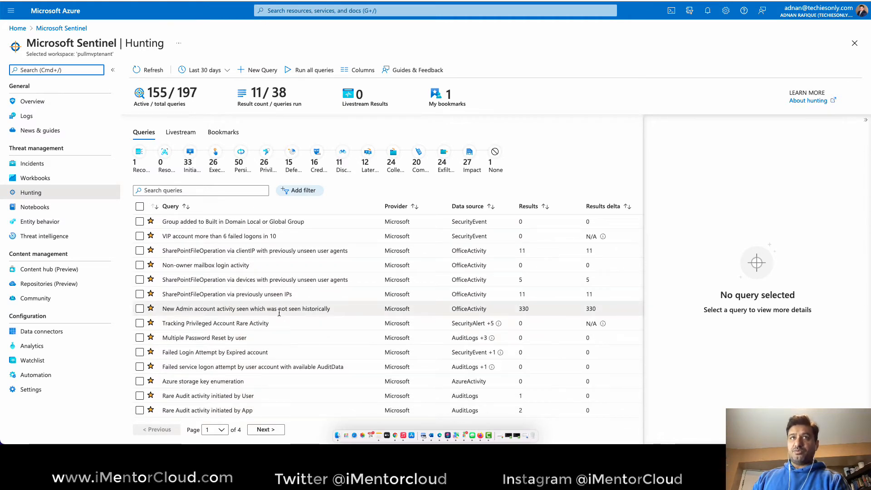
Step: Preview the details of the New Admin account activity and Anomalous sign-in location queries
left_click(246, 309)
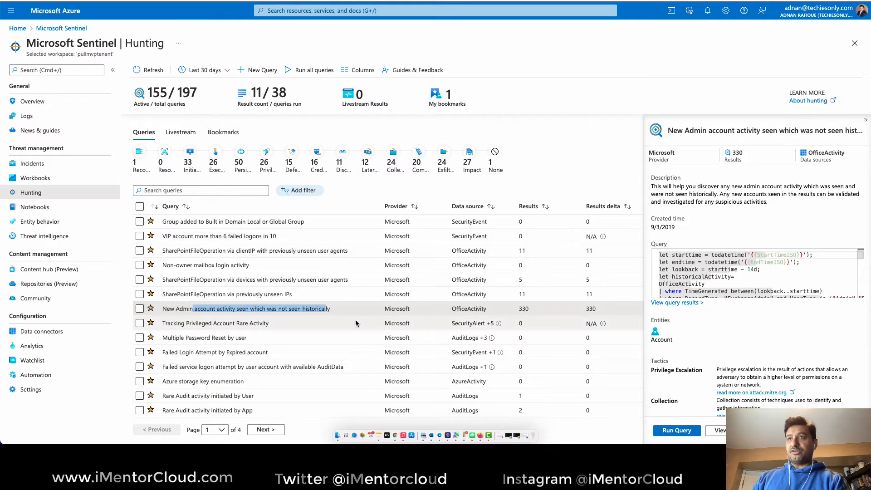
scroll("down", 3)
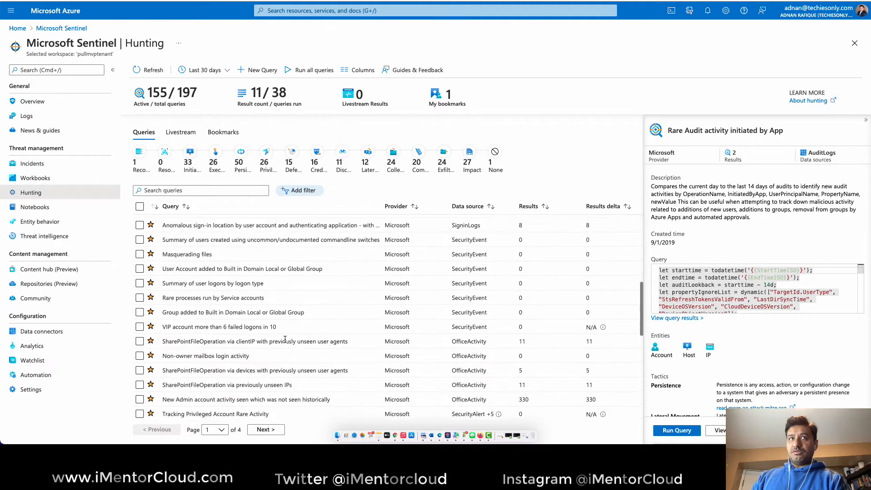
left_click(270, 261)
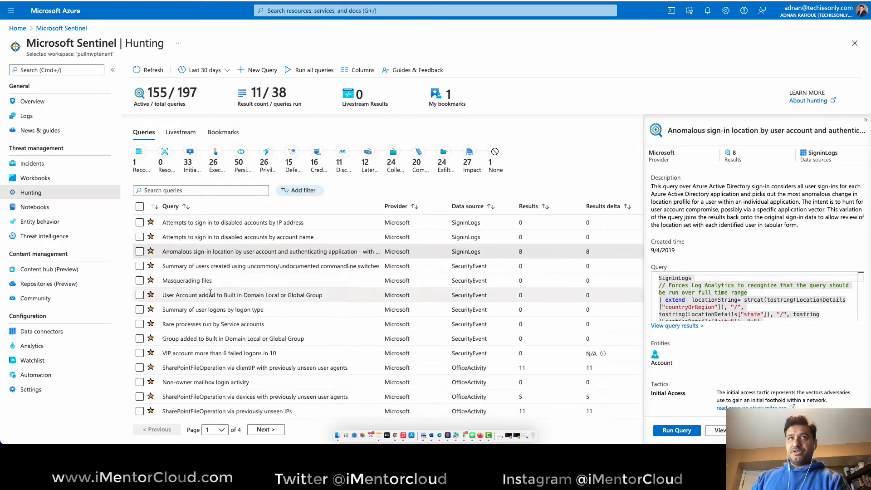
Step: Select the SharePointFileOperation via clientIP with previously unseen user agents query and view its results in Logs
scroll("down", 3)
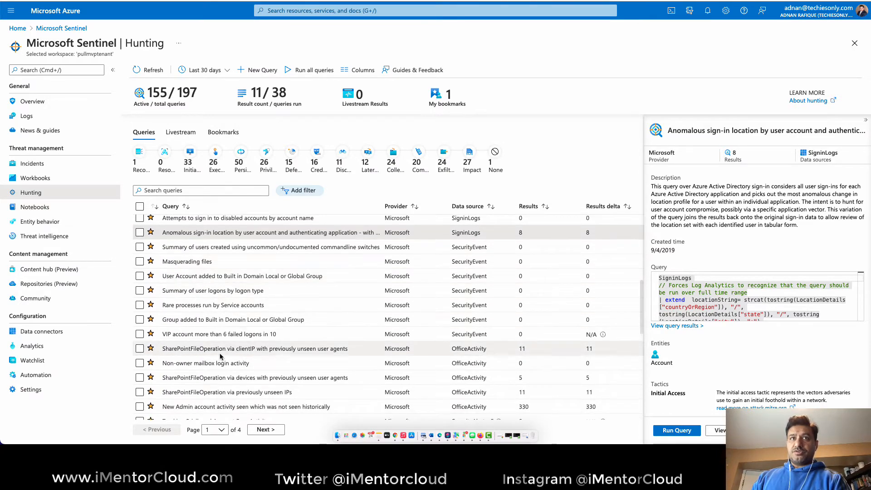
left_click(140, 349)
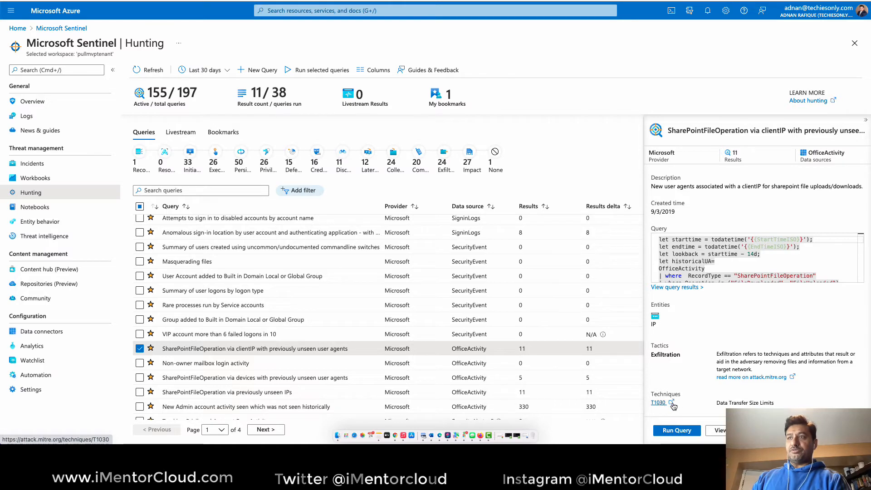
left_click(658, 402)
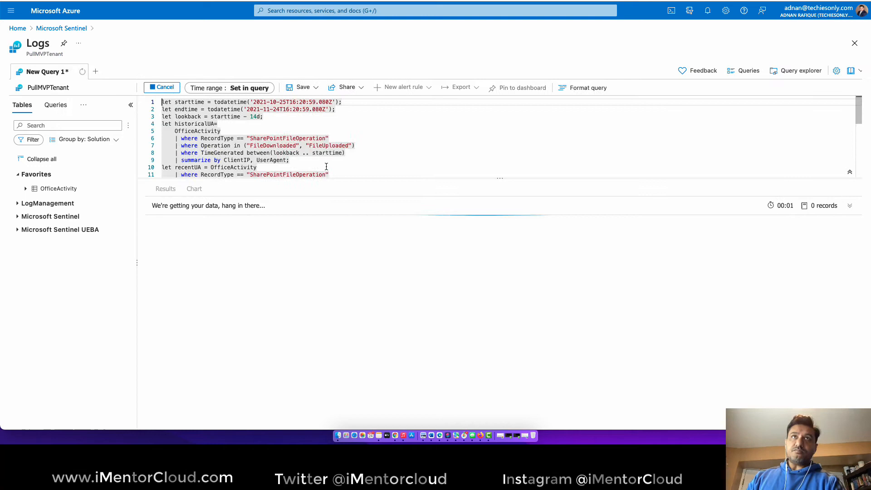
Step: Expand and collapse the 11/2/2021 5:05:41 PM record among the 11 SharePoint user agent results
left_click(162, 87)
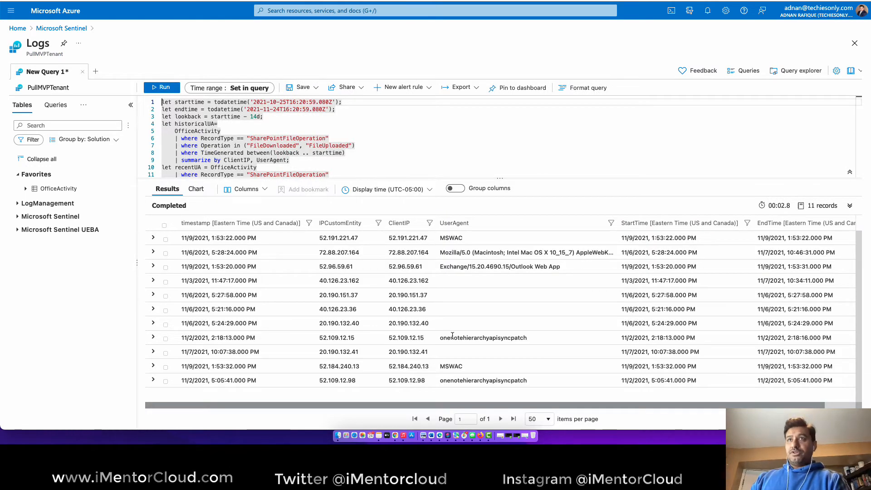
mouse_move(469, 348)
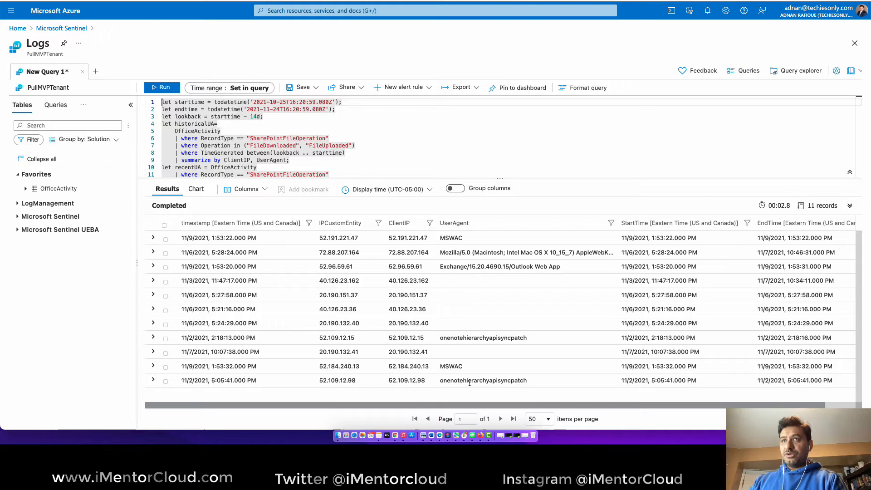
left_click(152, 380)
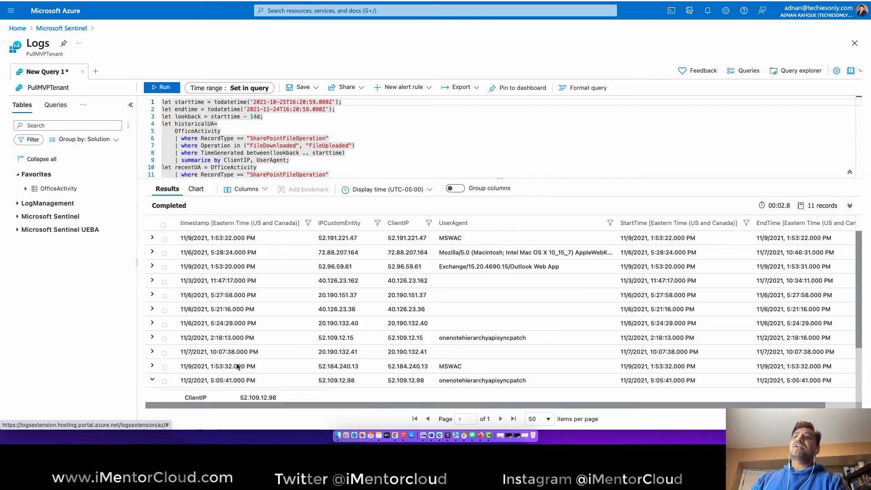
left_click(151, 380)
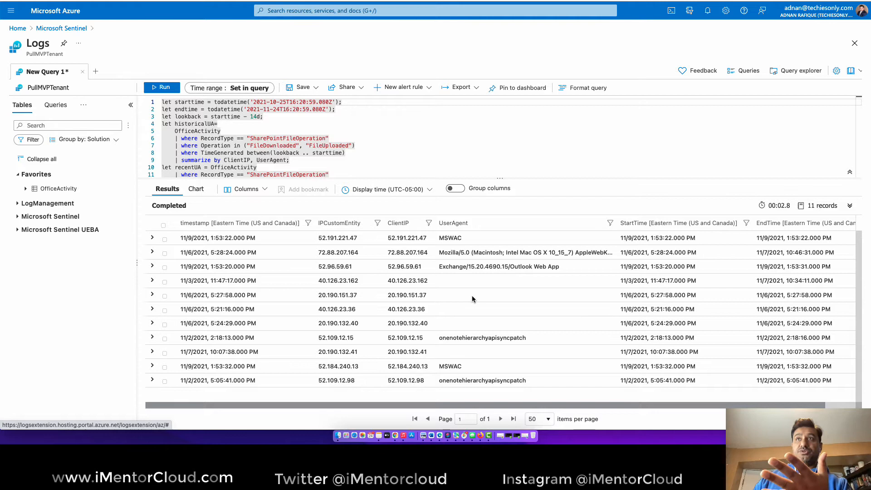
mouse_move(613, 199)
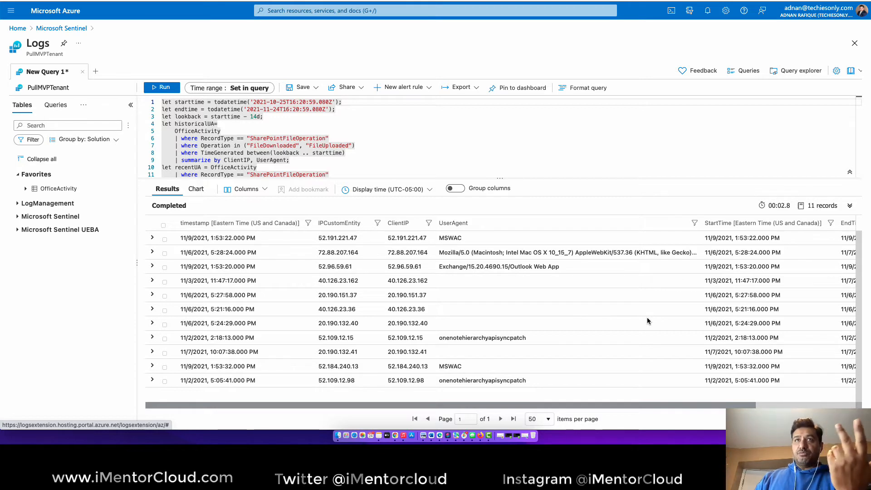
mouse_move(595, 336)
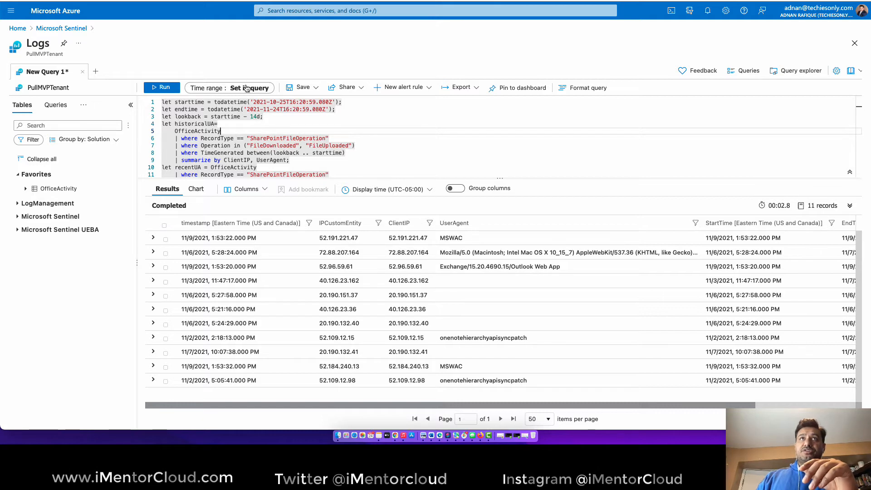
Step: Rerun the SharePoint query over the Last 7 days, which returns no results
left_click(229, 87)
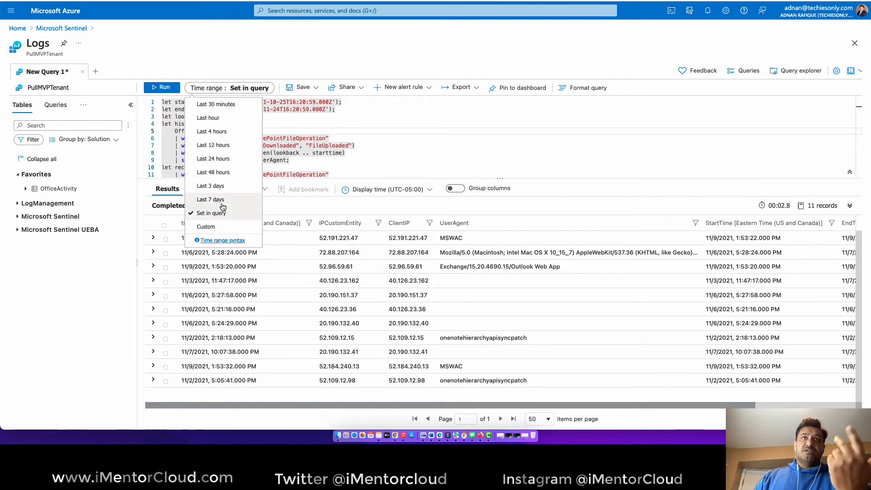
left_click(210, 199)
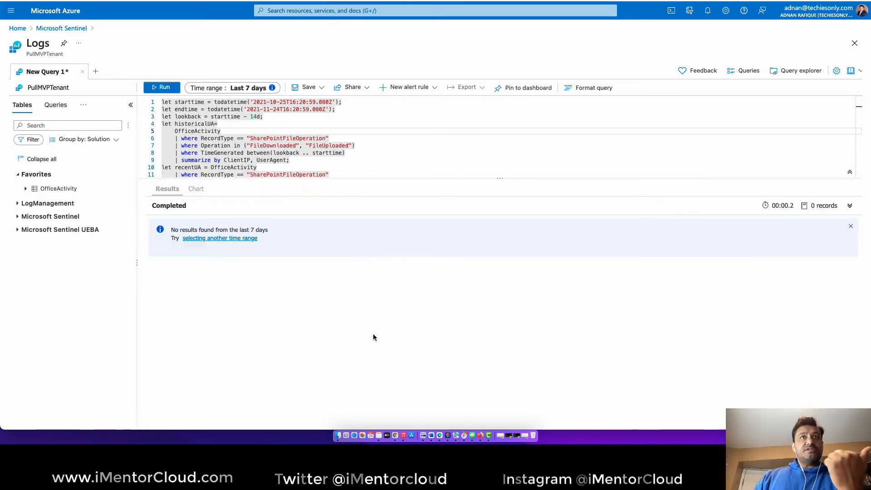
left_click(232, 87)
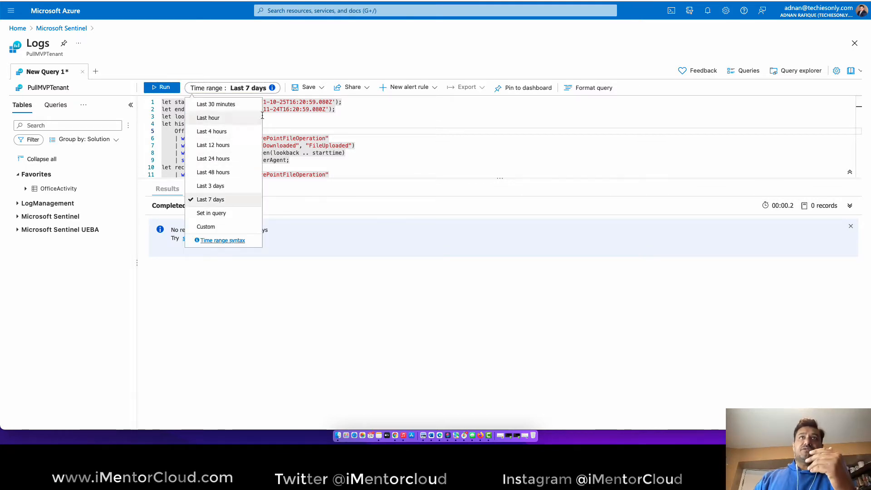
left_click(211, 199)
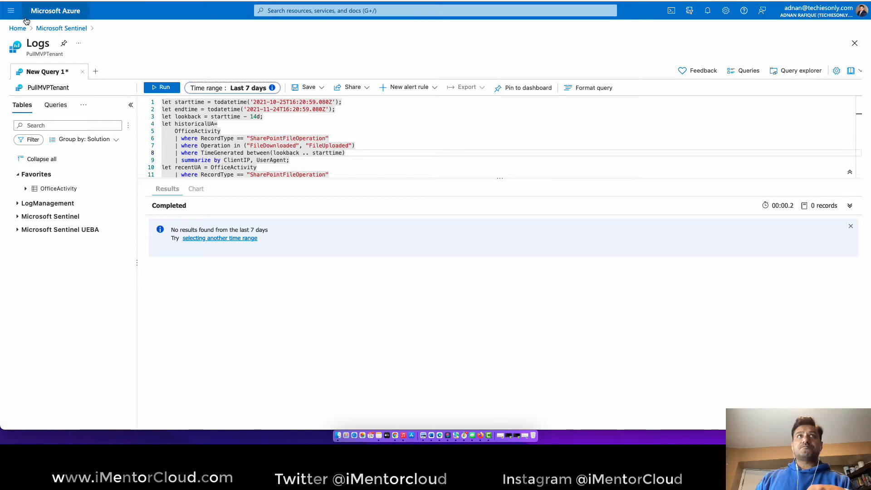
Step: Leave Logs back to Microsoft Sentinel, discarding the unsaved query edits
left_click(17, 28)
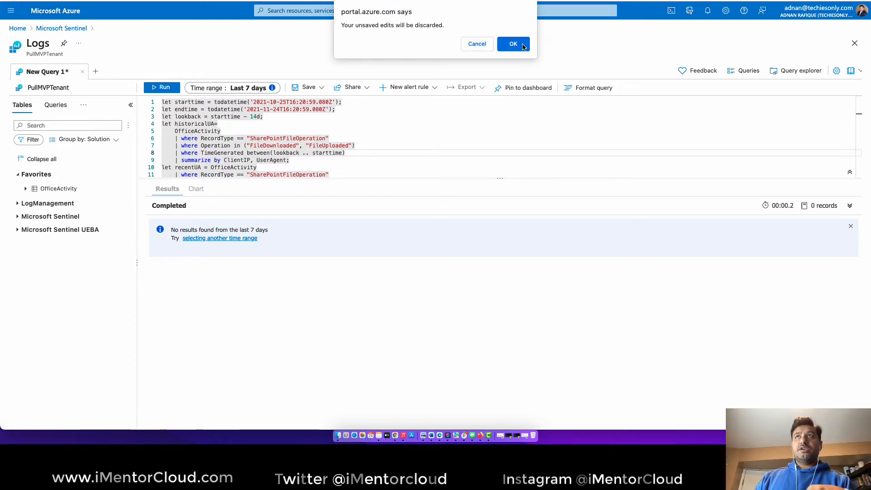
left_click(511, 44)
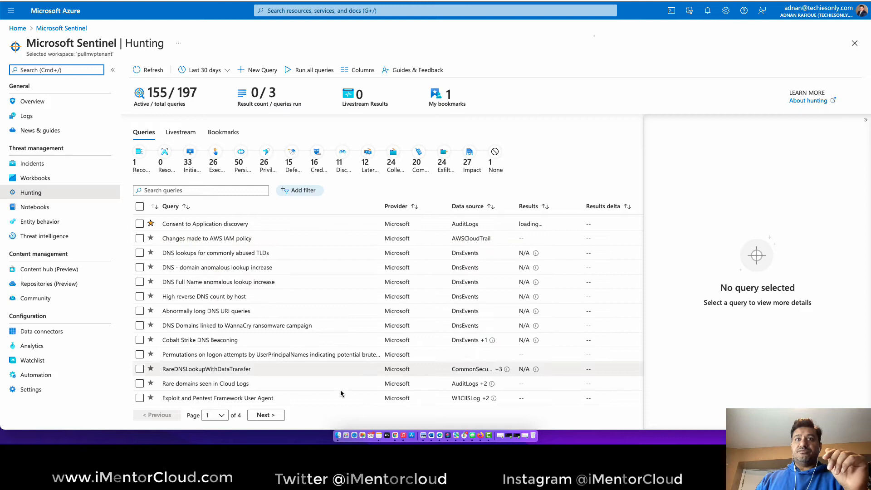
Step: Wait for the hunting result counts, then view the Anomalous Sign-in Activity results in Logs
left_click(265, 415)
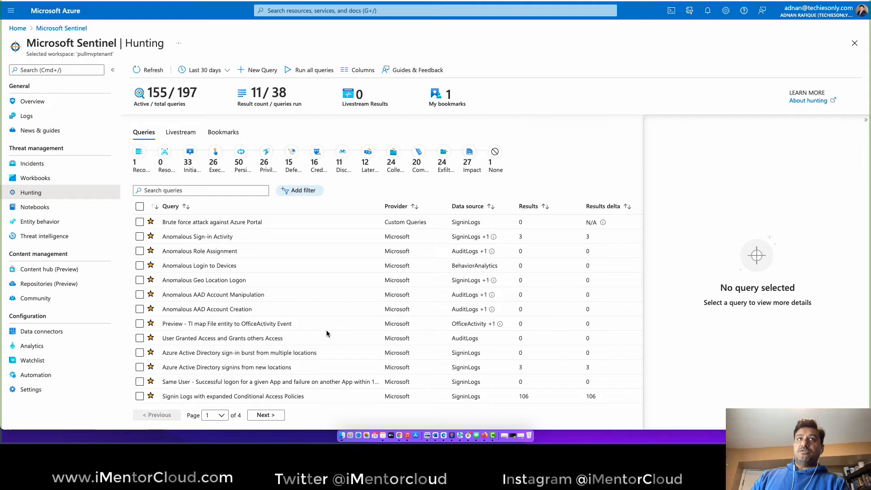
mouse_move(369, 257)
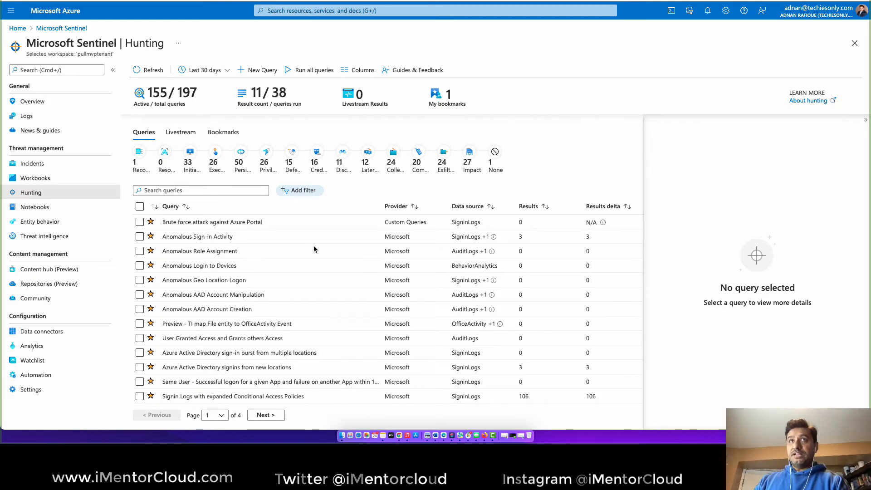
left_click(197, 236)
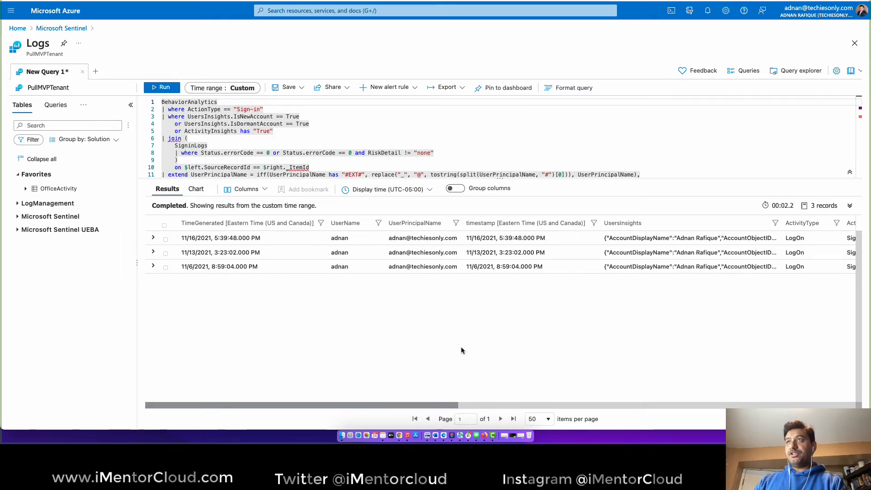
mouse_move(372, 324)
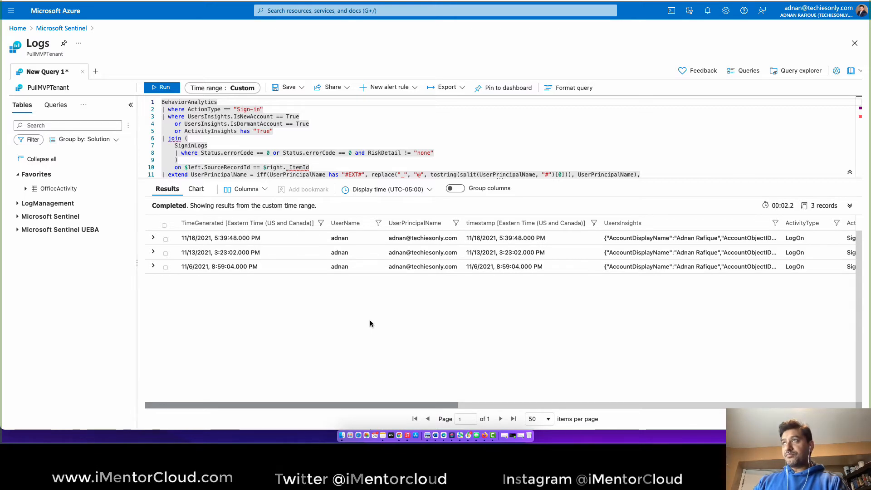
Step: Review the three sign-in records' columns and expand the 11/6/2021 record's details
scroll("right", 3)
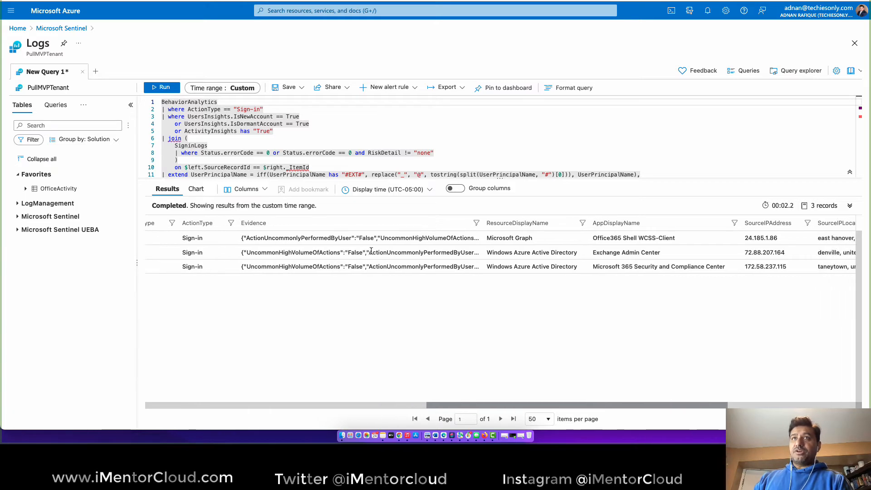
mouse_move(483, 225)
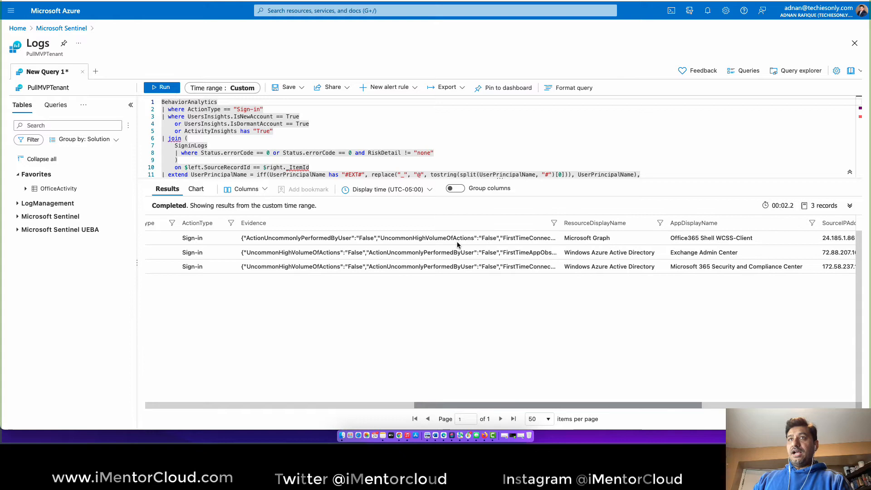
mouse_move(588, 236)
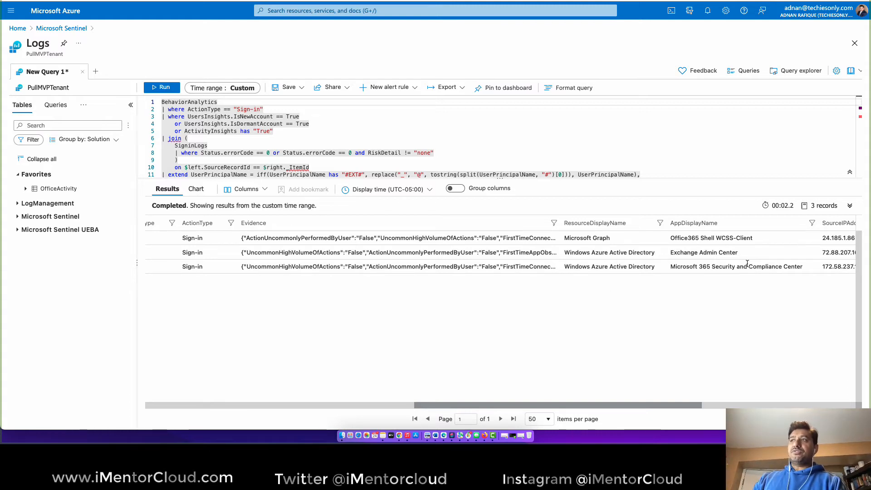
scroll("right", 3)
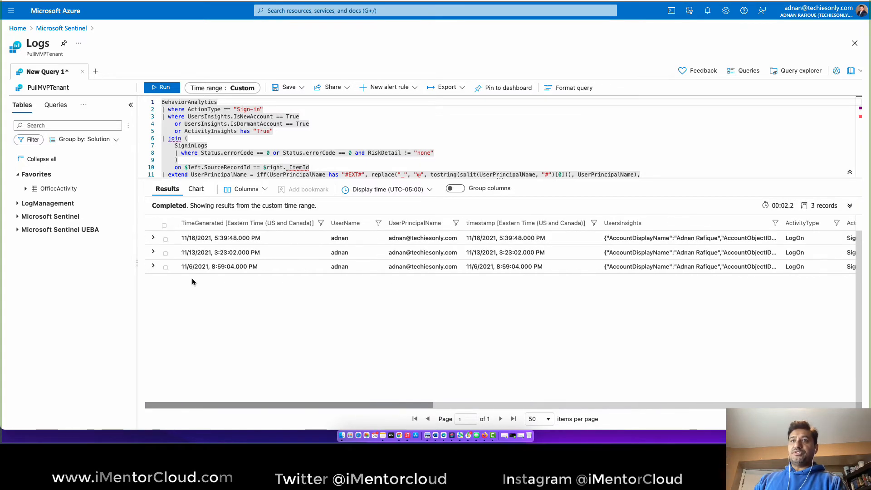
left_click(153, 267)
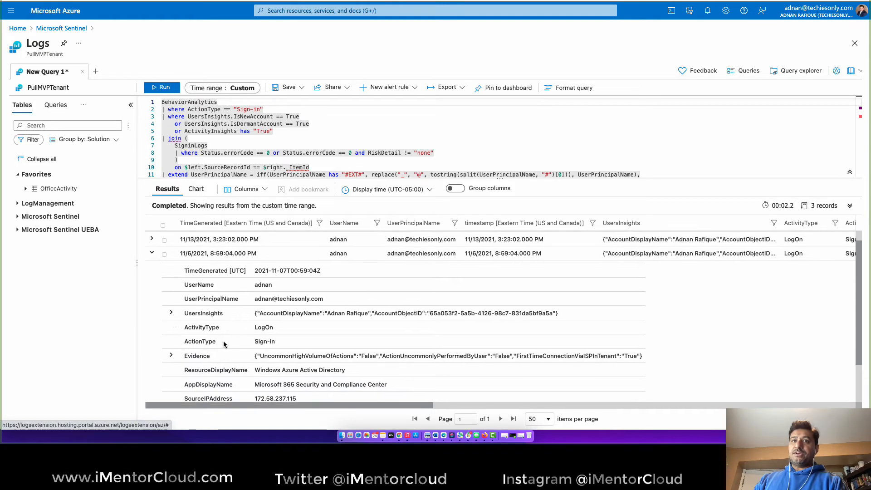
Step: Scroll through the expanded 11/6/2021 Microsoft 365 Security and Compliance Center sign-in details
scroll("down", 3)
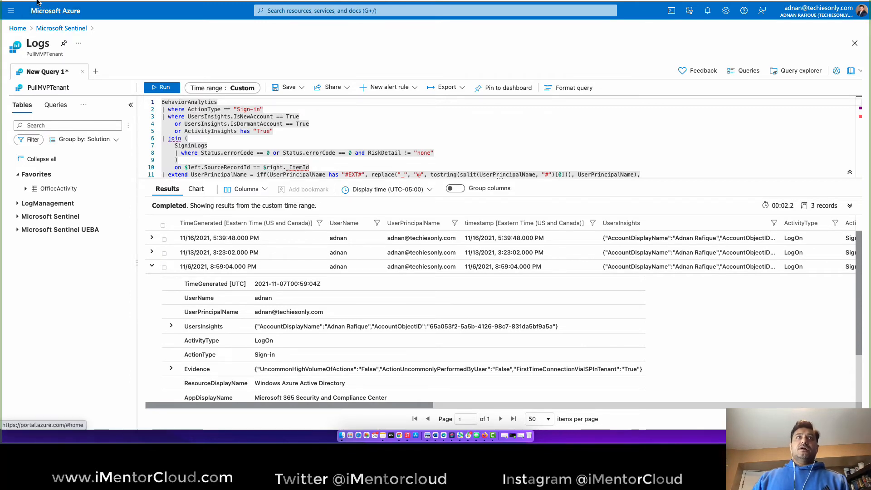
Step: Return to the Hunting page via the Sentinel breadcrumb, discarding the unsaved Logs query edits
left_click(31, 192)
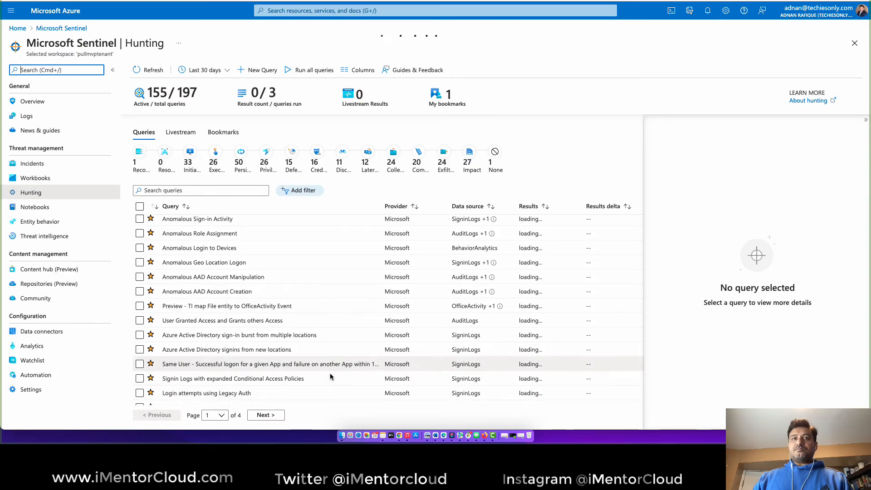
scroll("down", 3)
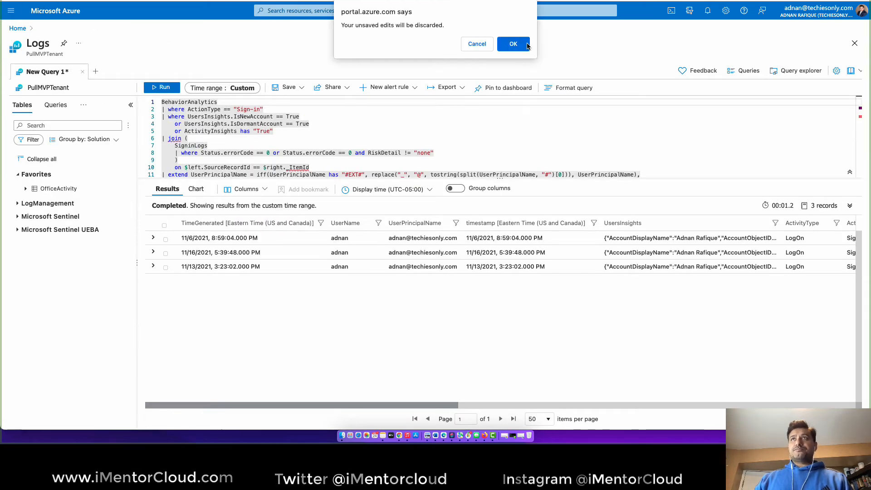
left_click(513, 43)
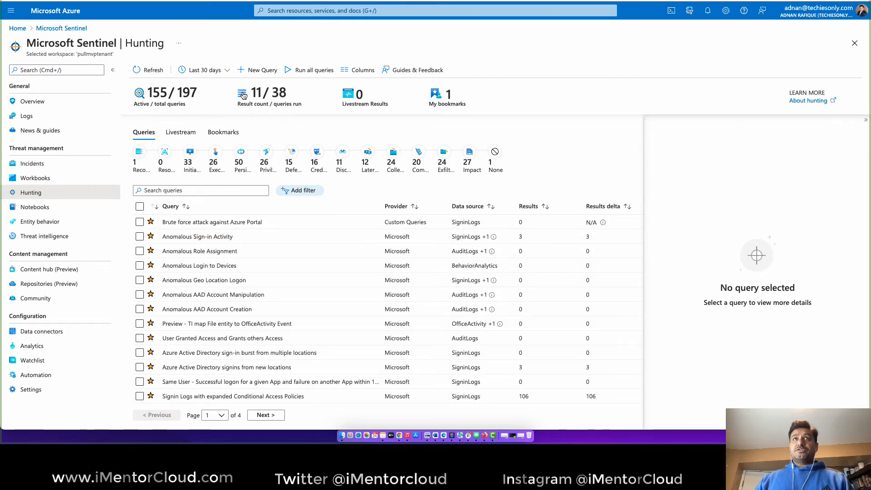
mouse_move(288, 104)
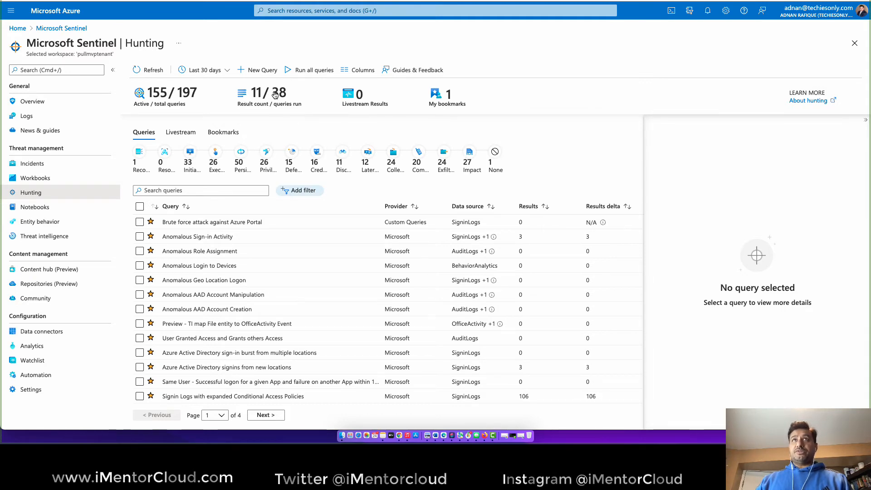
mouse_move(308, 70)
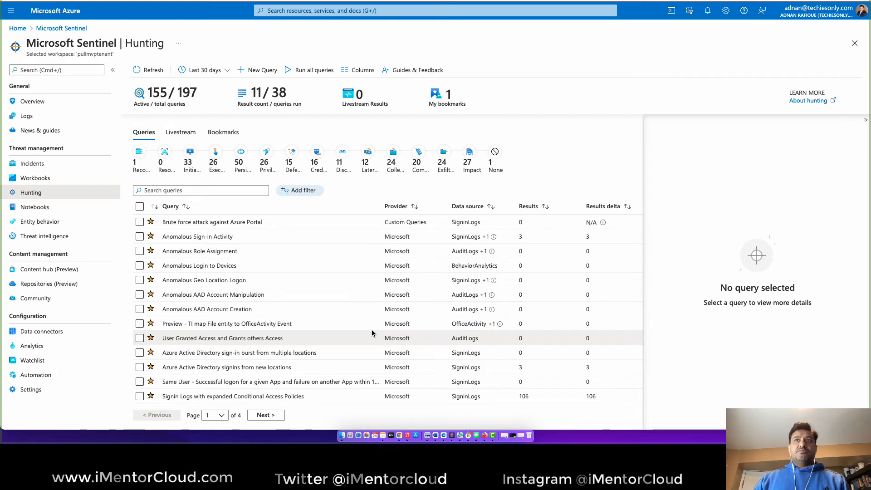
scroll("down", 3)
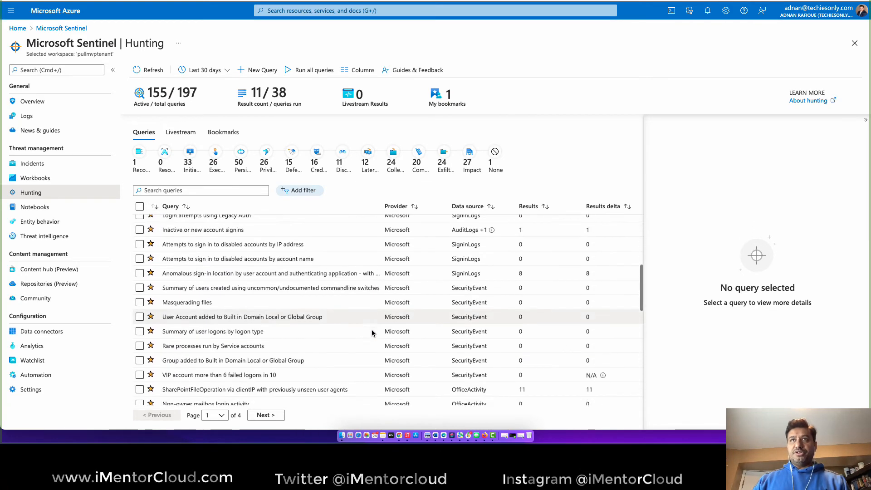
Step: Run all hunting queries from the toolbar and let the result counts populate
left_click(308, 70)
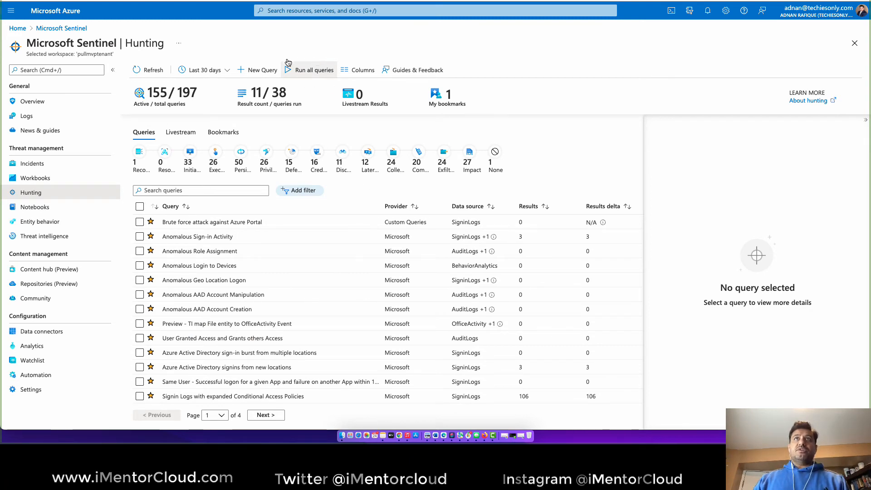
left_click(313, 70)
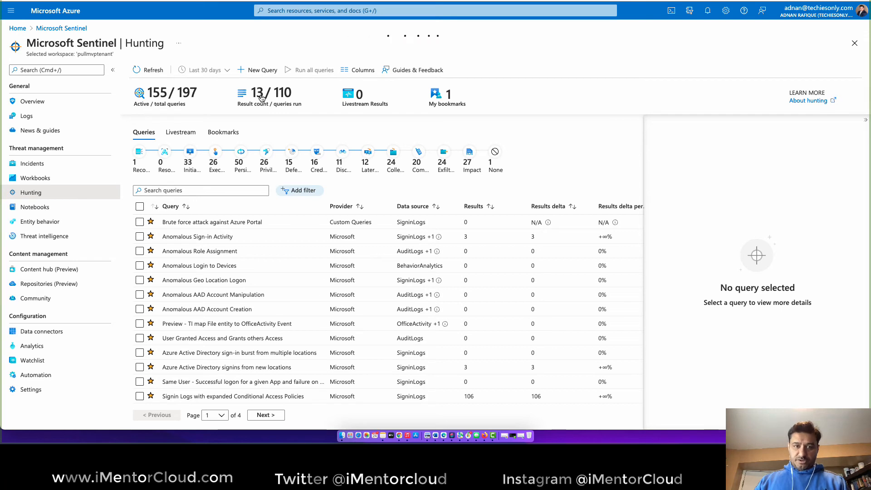
mouse_move(289, 107)
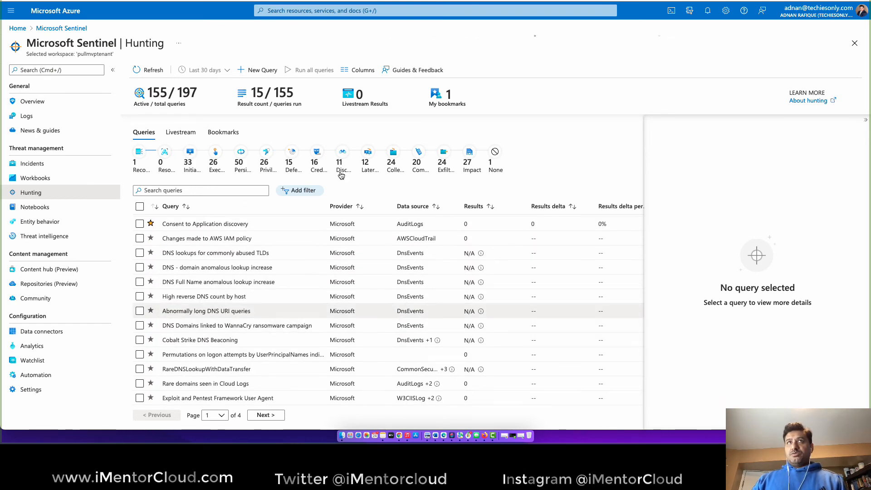
mouse_move(401, 318)
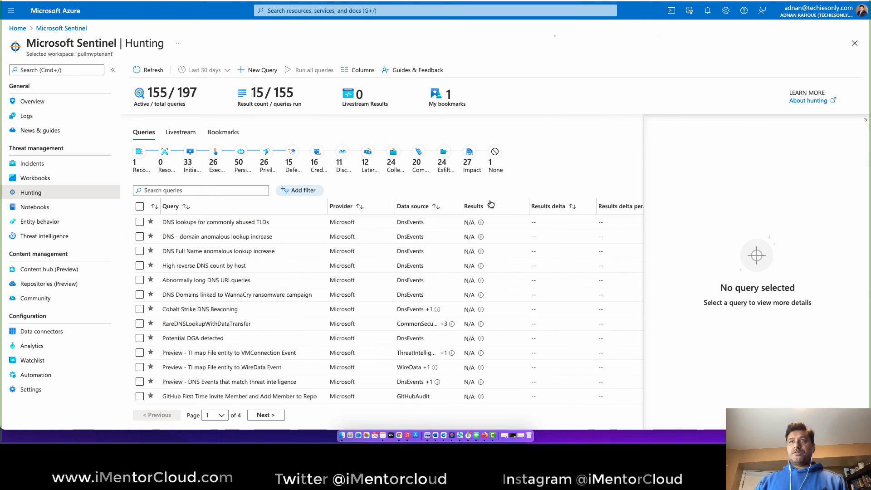
Step: Sort the queries by the Results column, putting the 340 anomalous Azure AD app sign-ins first
left_click(474, 206)
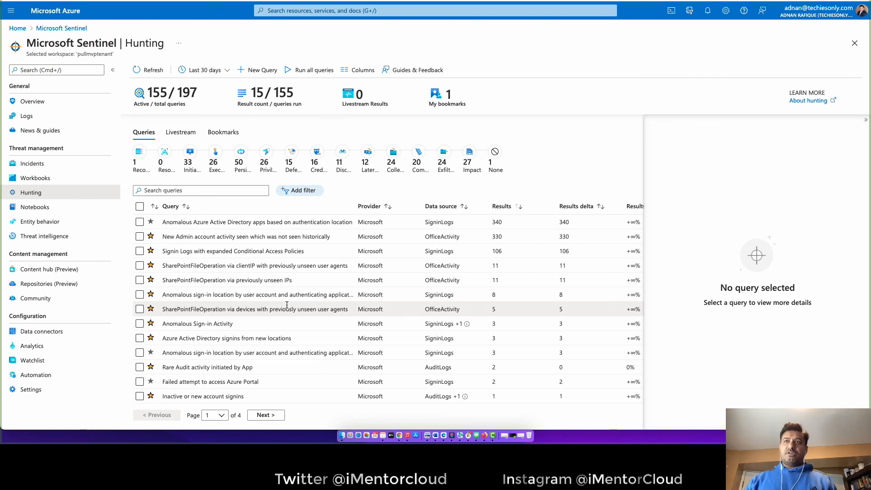
scroll("down", 3)
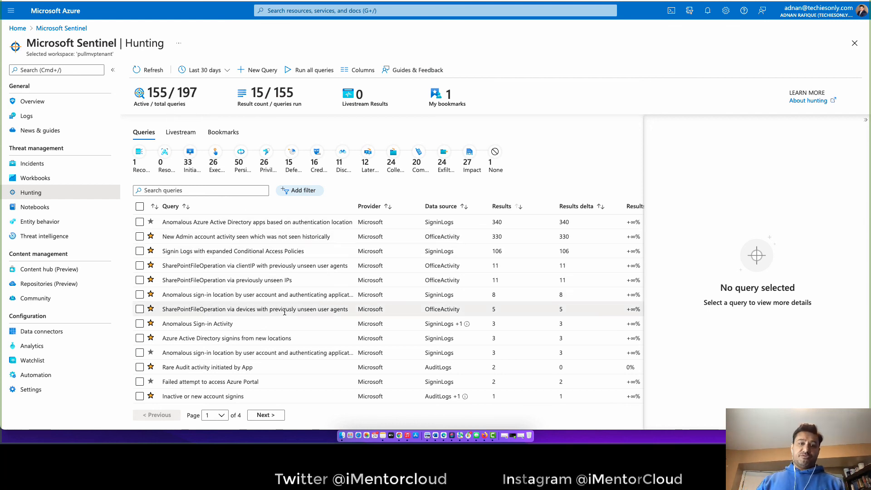
mouse_move(327, 352)
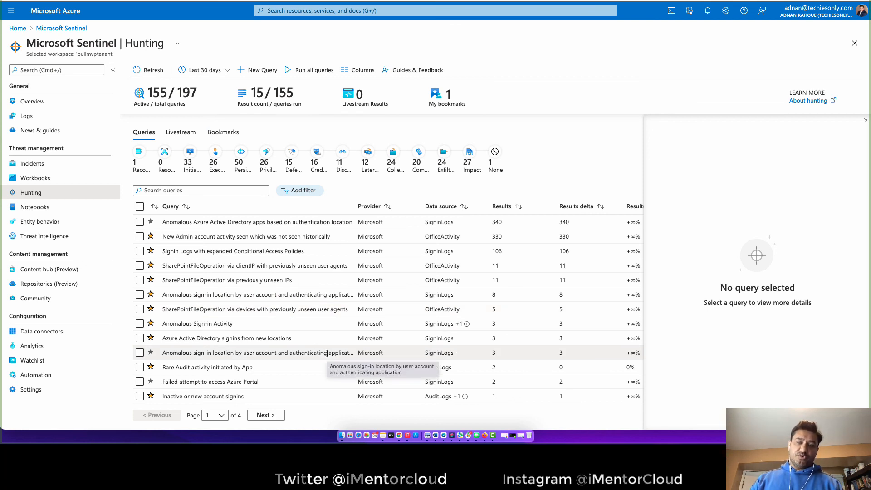
mouse_move(257, 221)
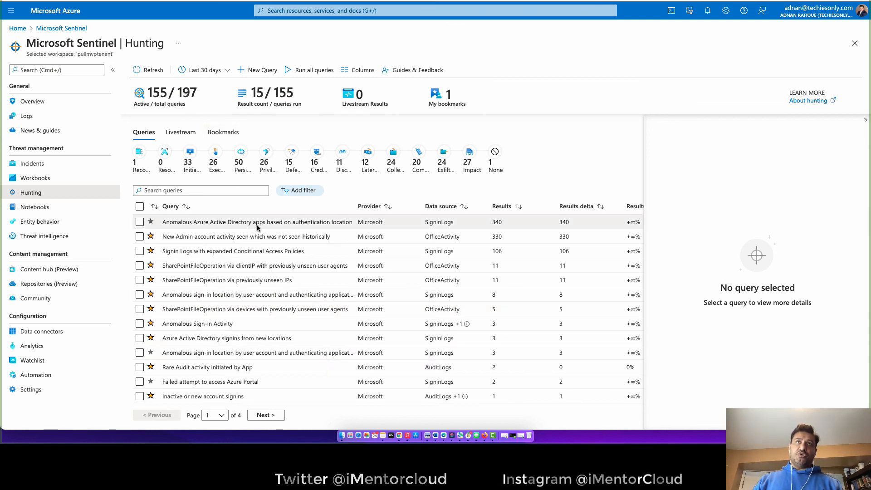